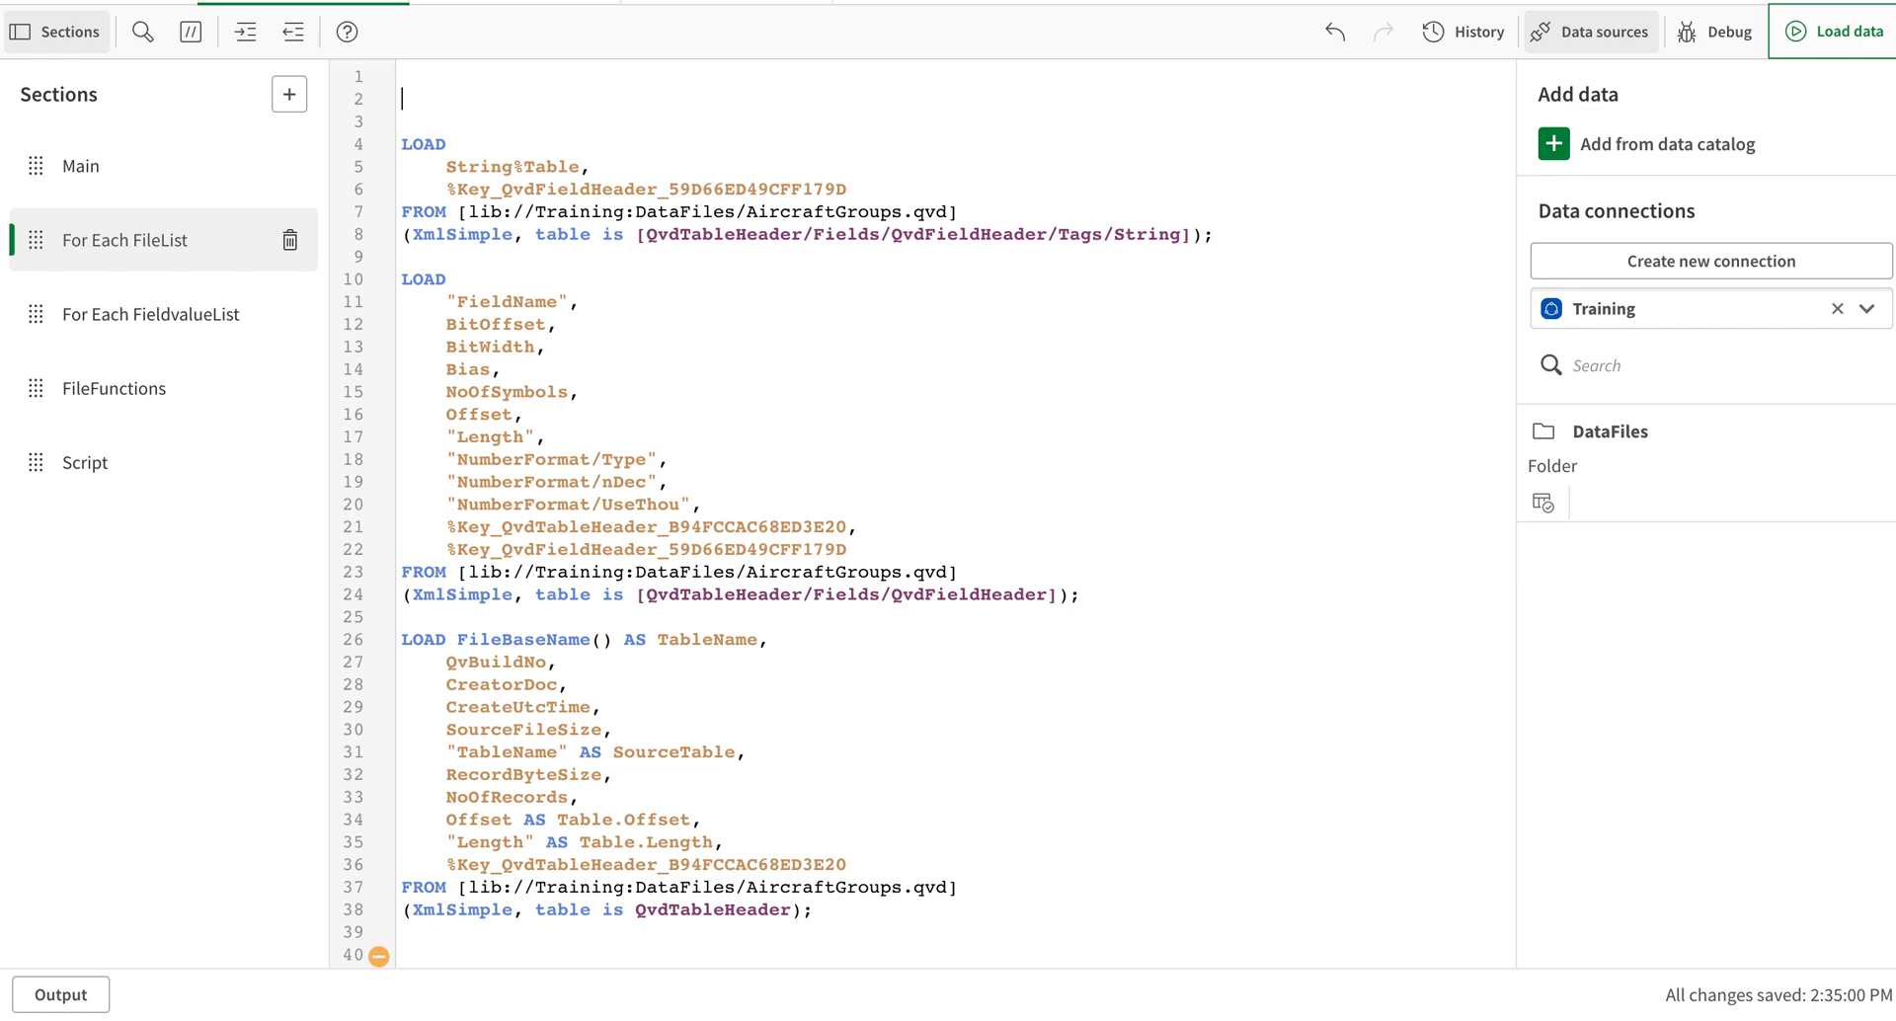
mouse_move(466, 147)
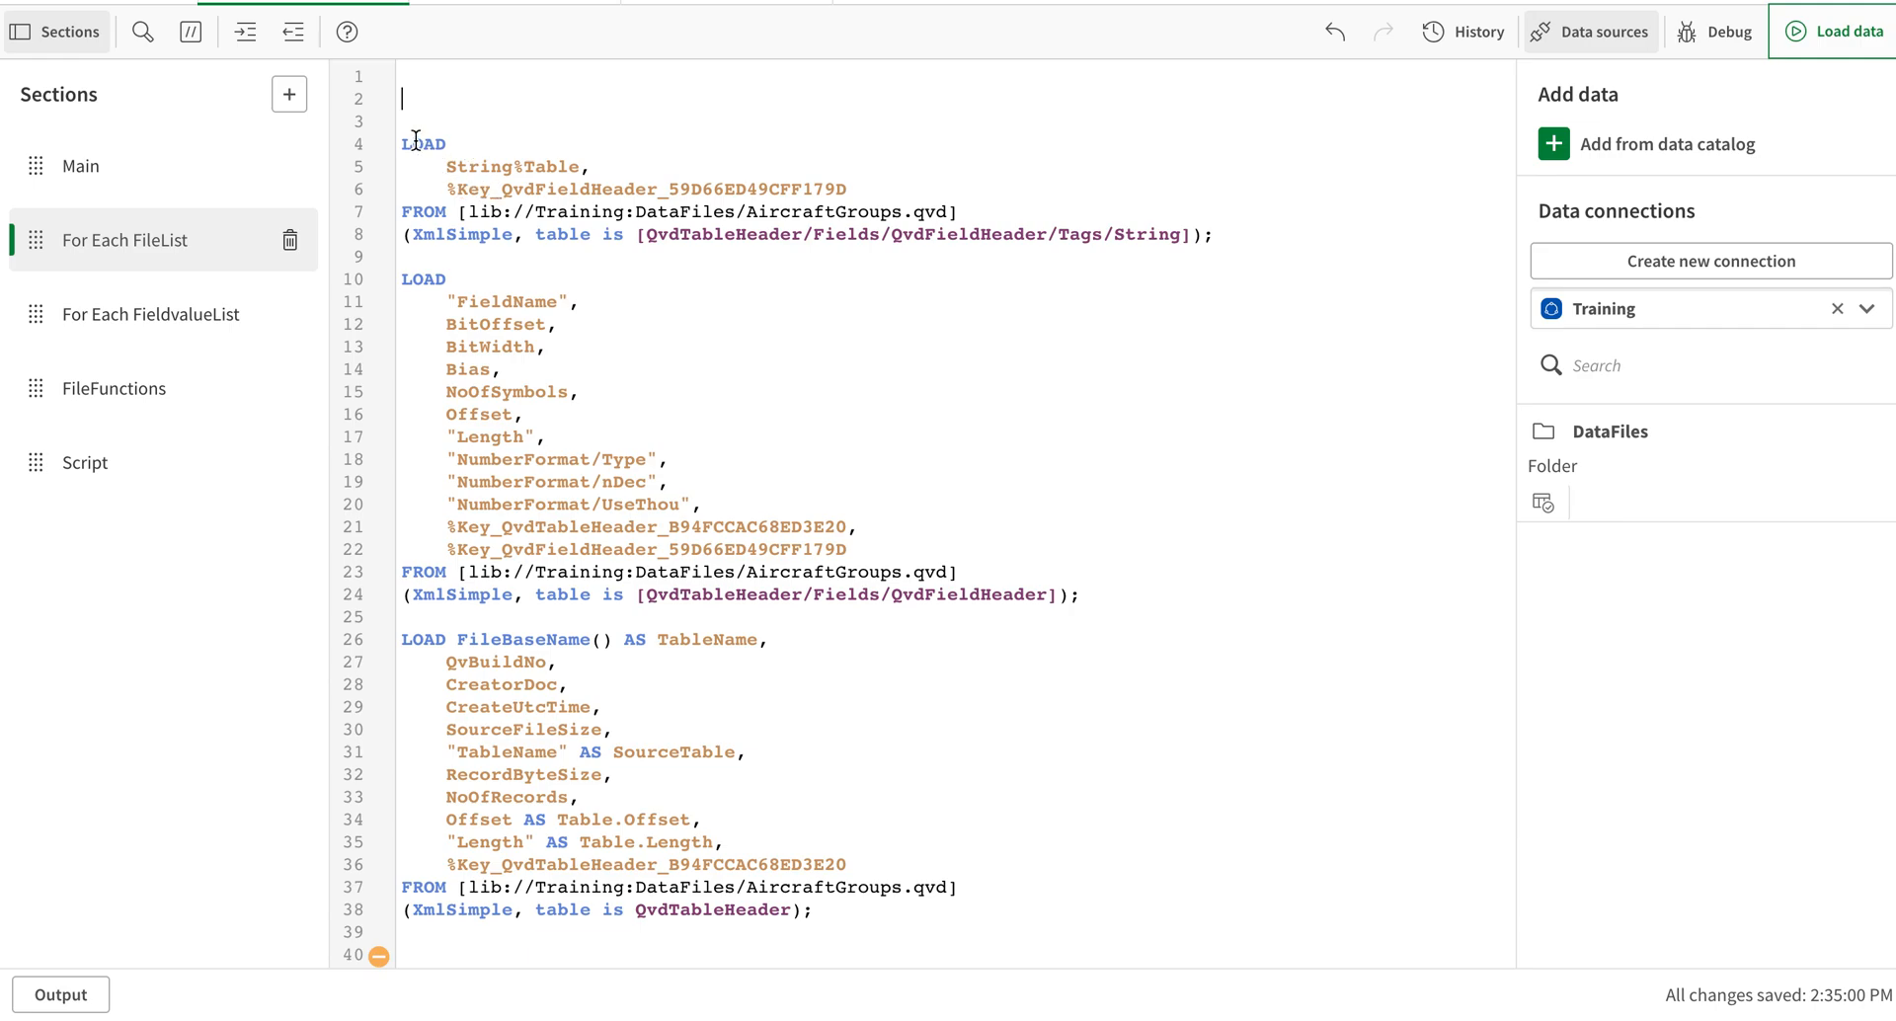
Select the script in the For Each FileList section, glancing at the FieldvalueList section
key(ctrl+a)
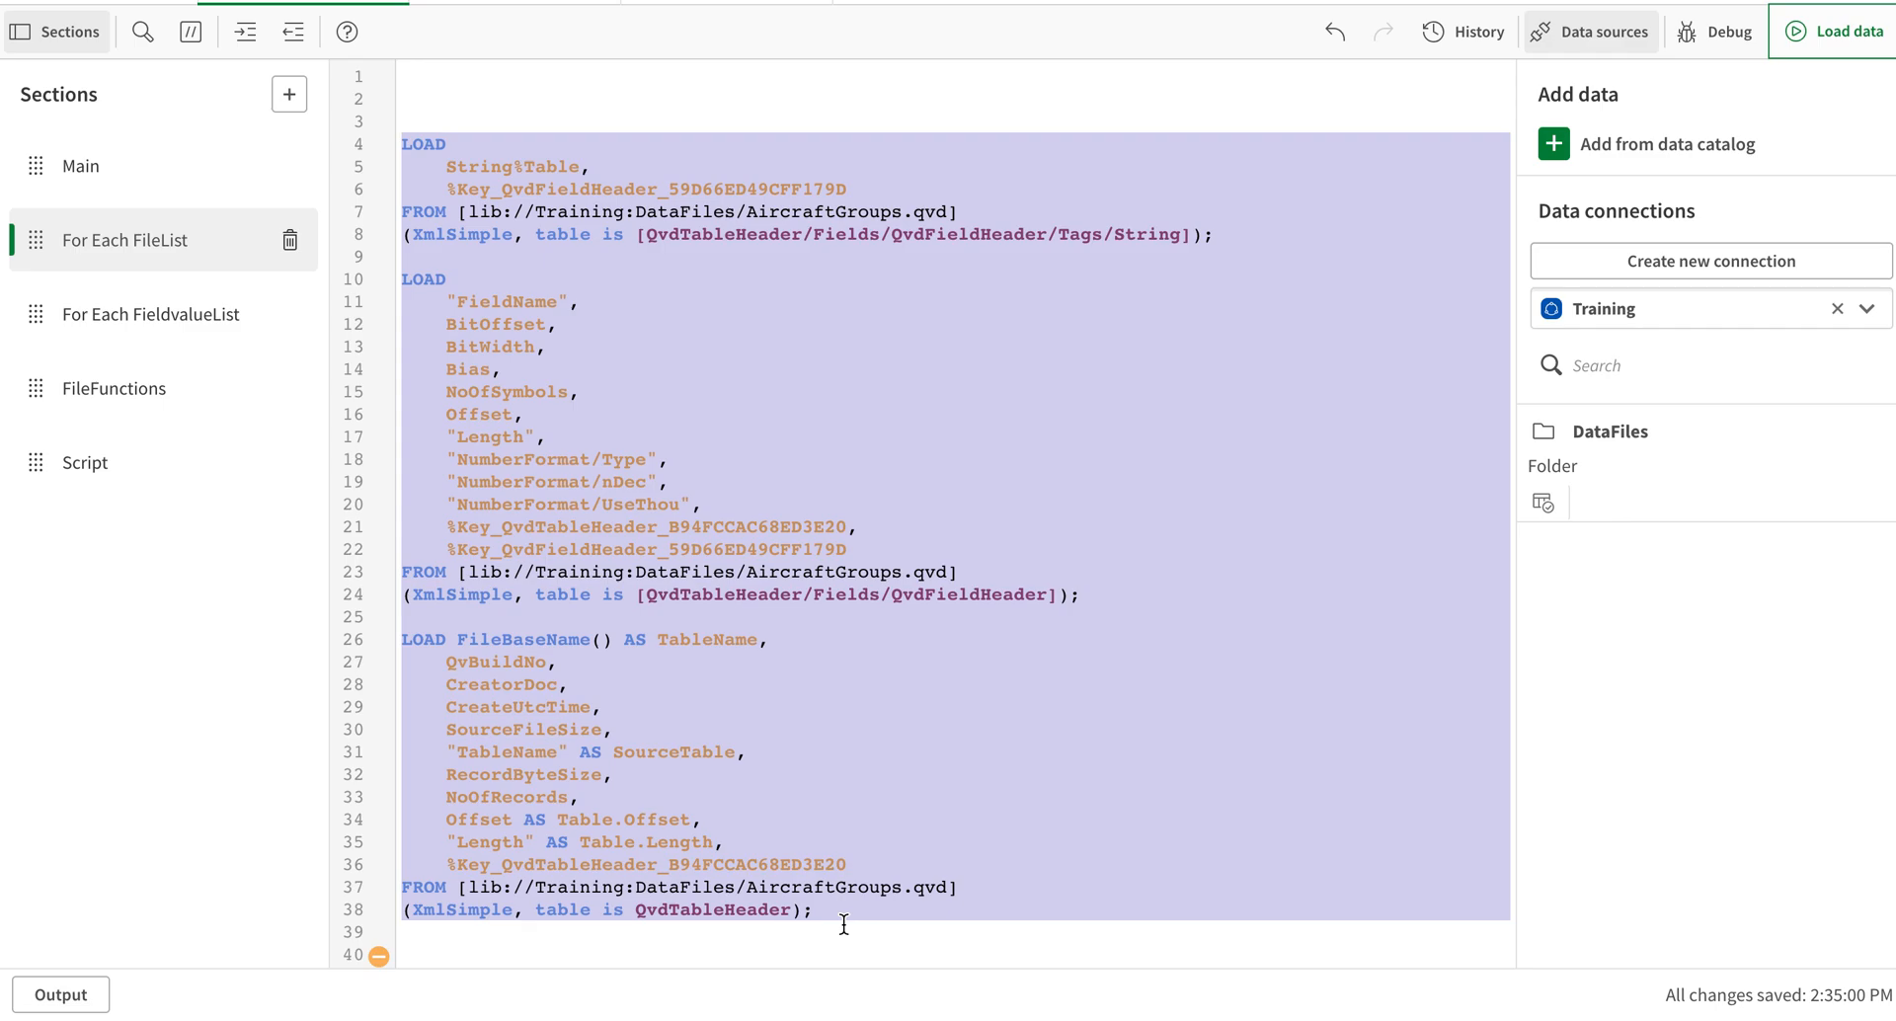
mouse_move(671, 260)
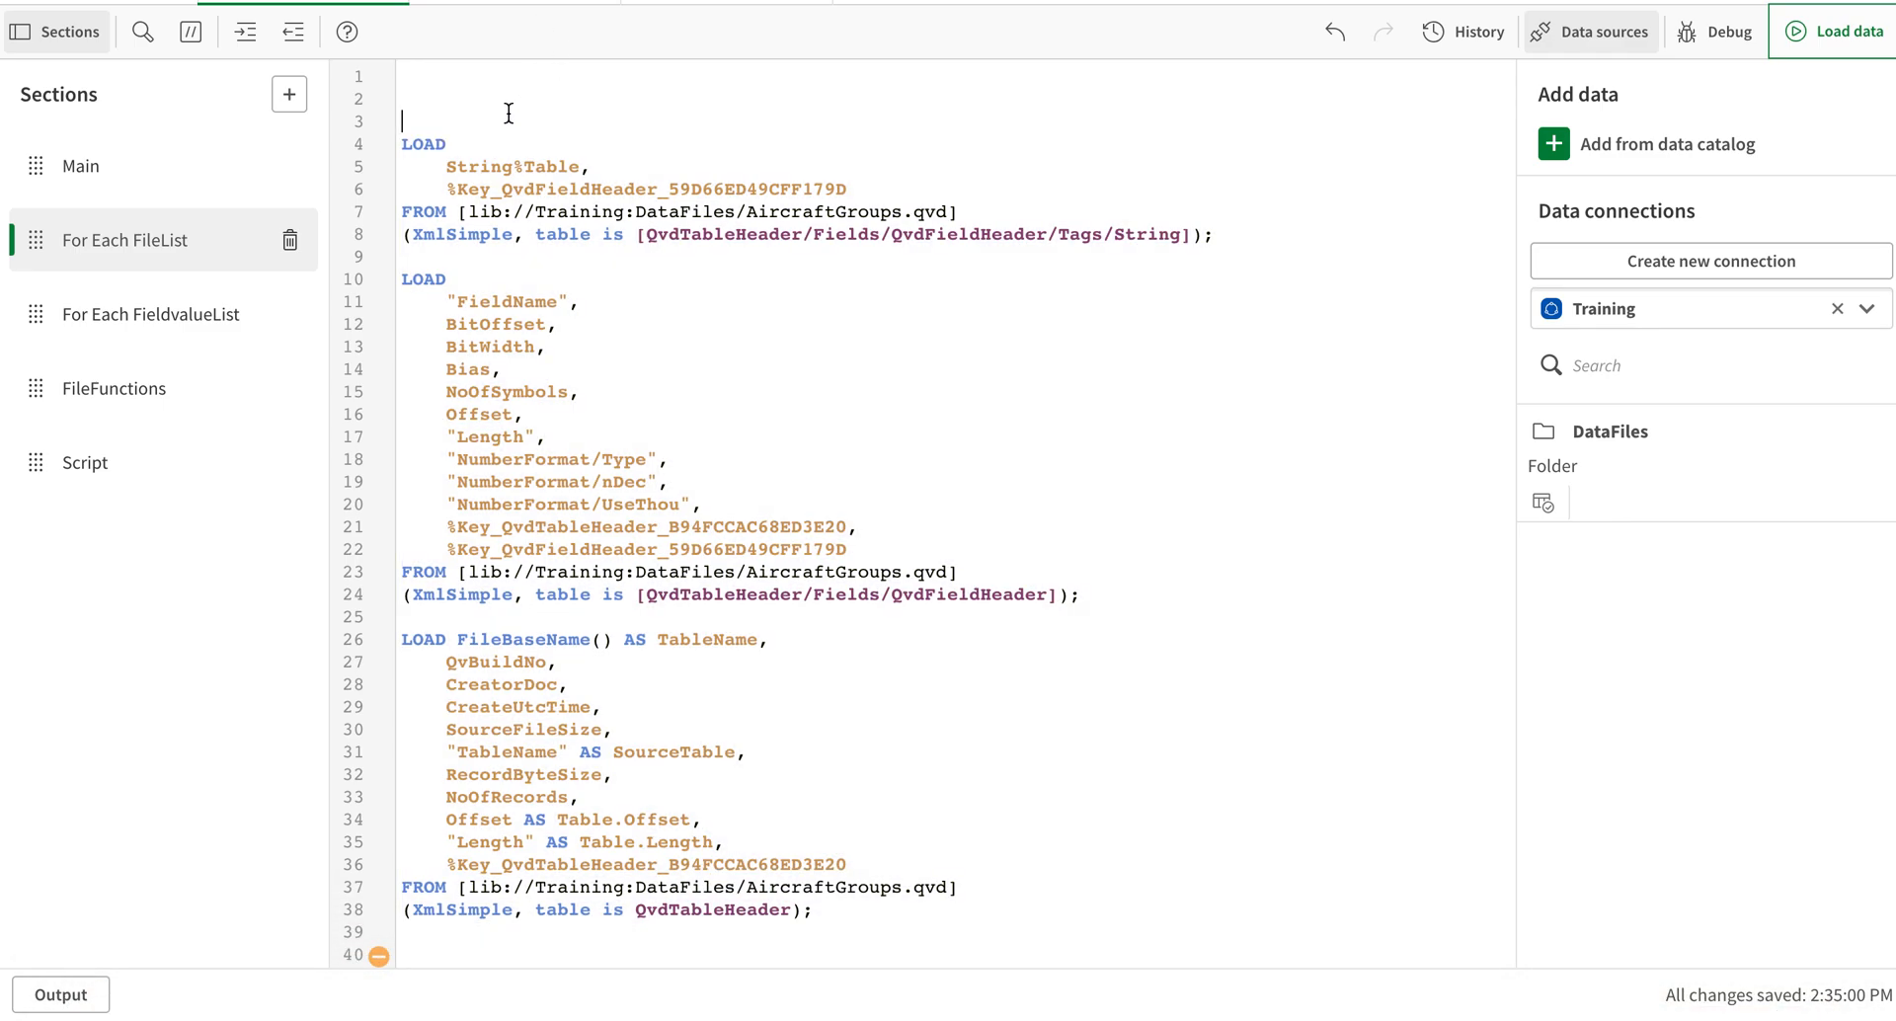
click(152, 314)
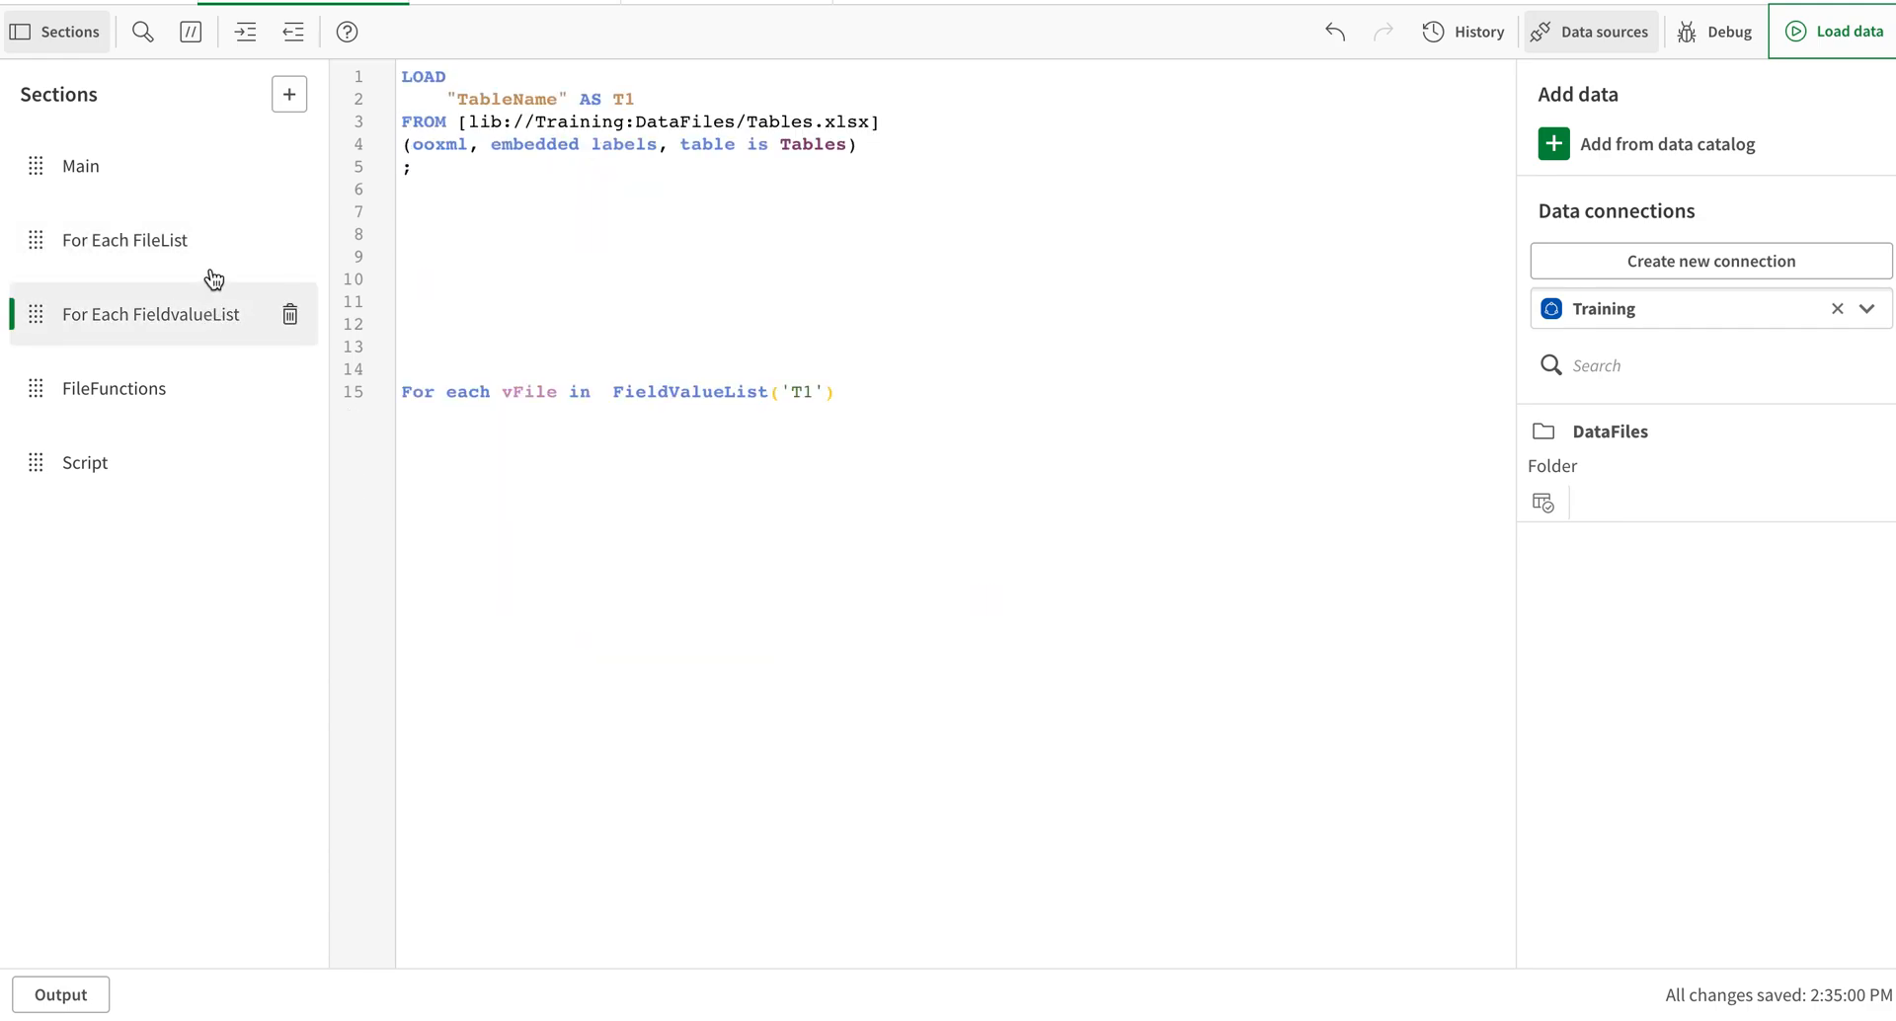
click(126, 241)
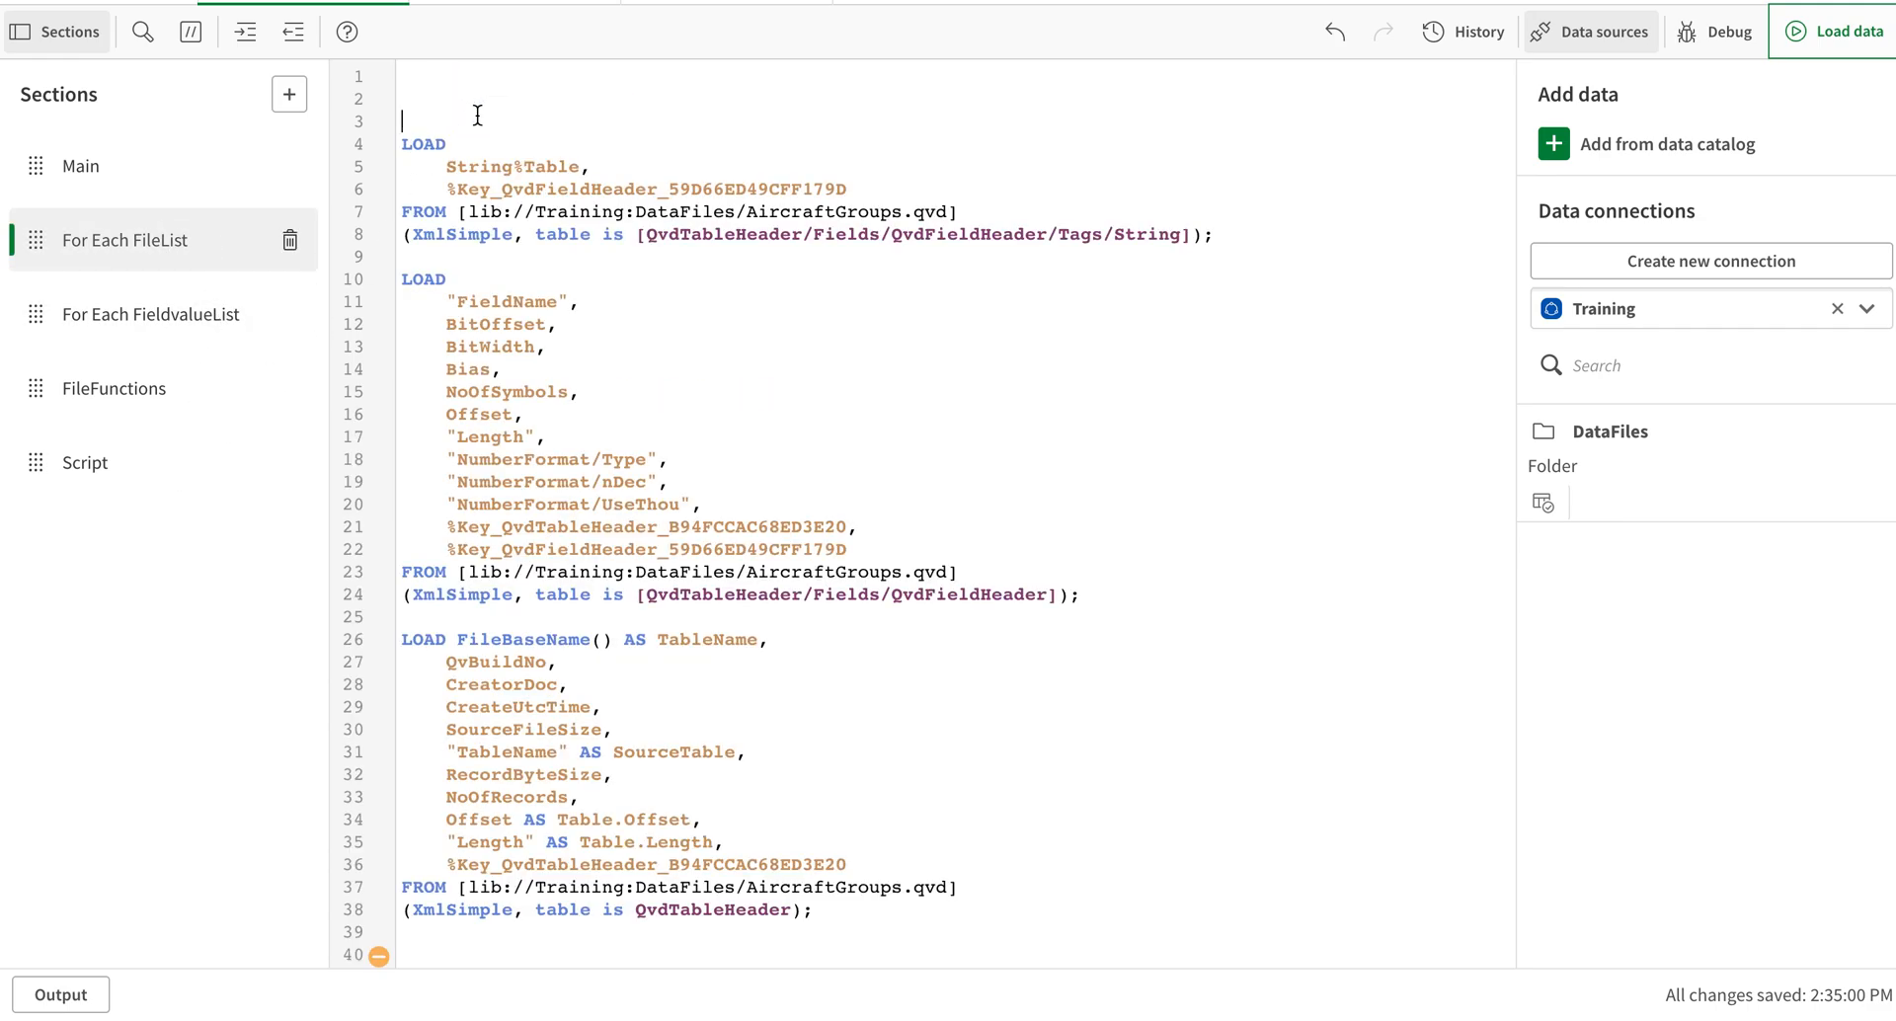
Write the loop header For Each vFile in FileList(' on line 2
text(For Each)
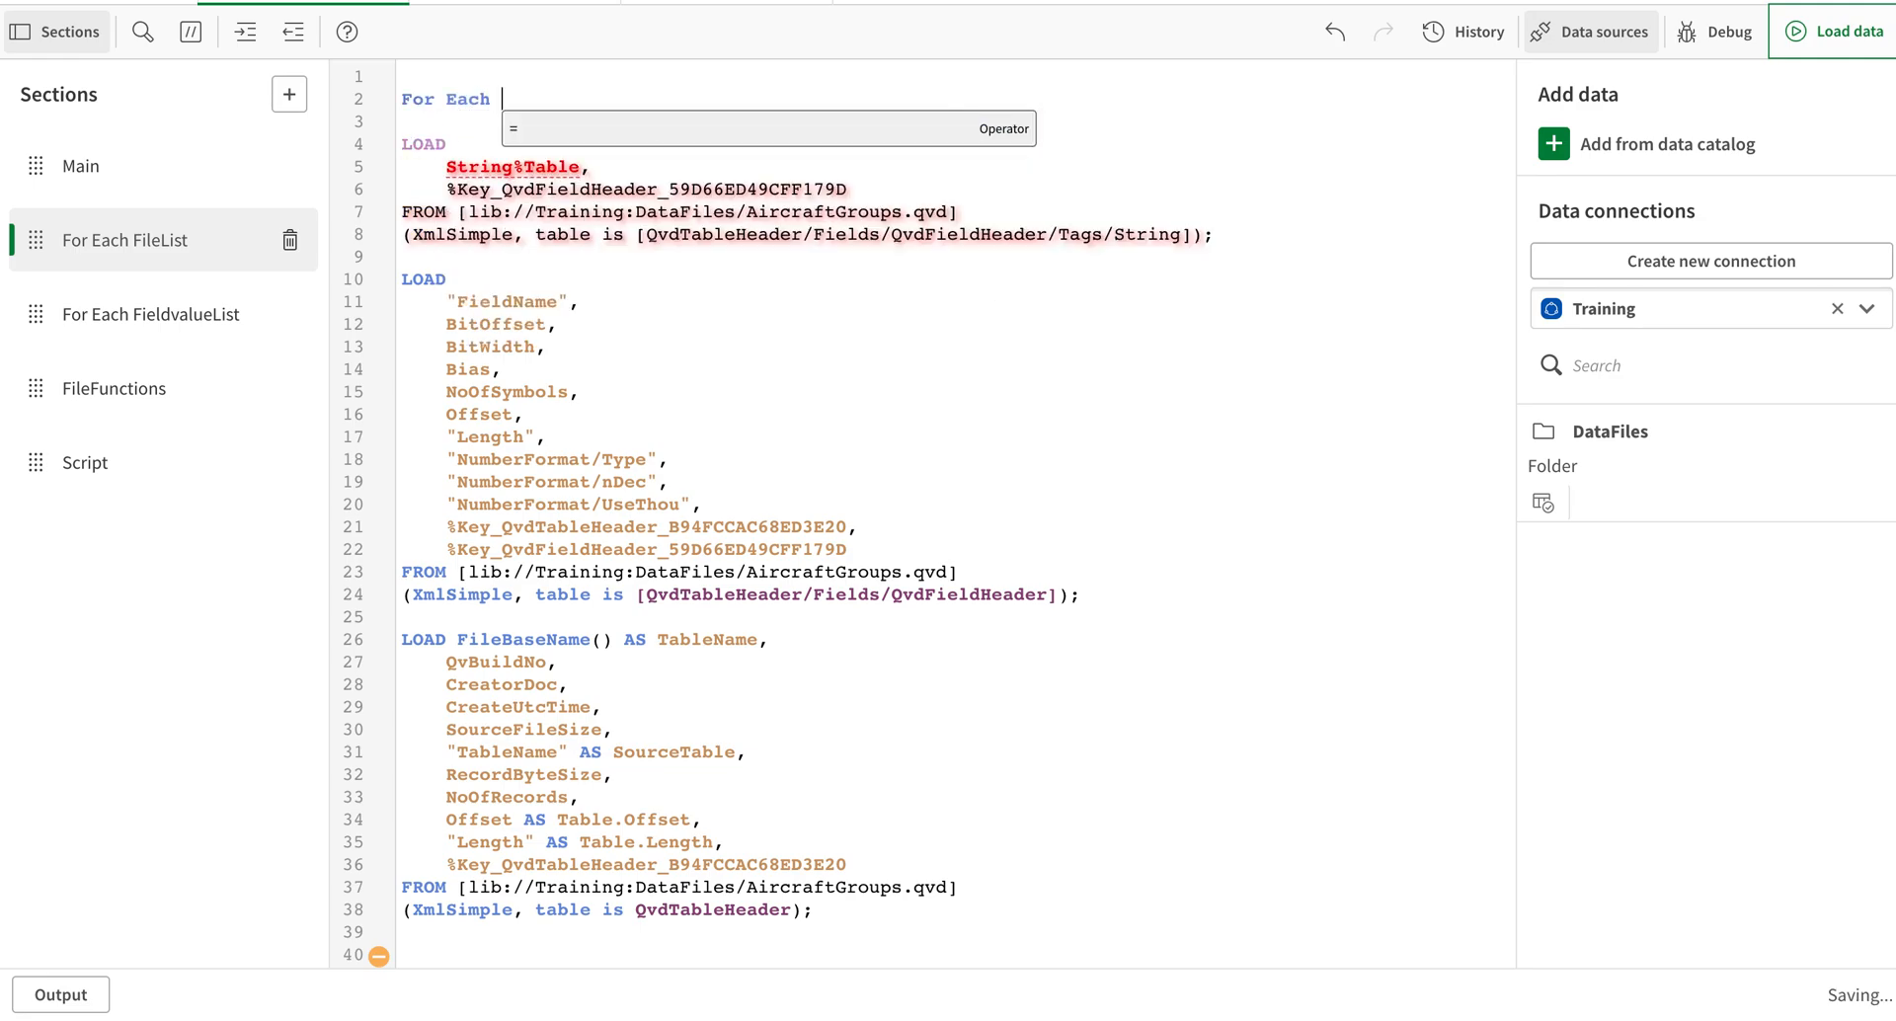
text(vFile in F)
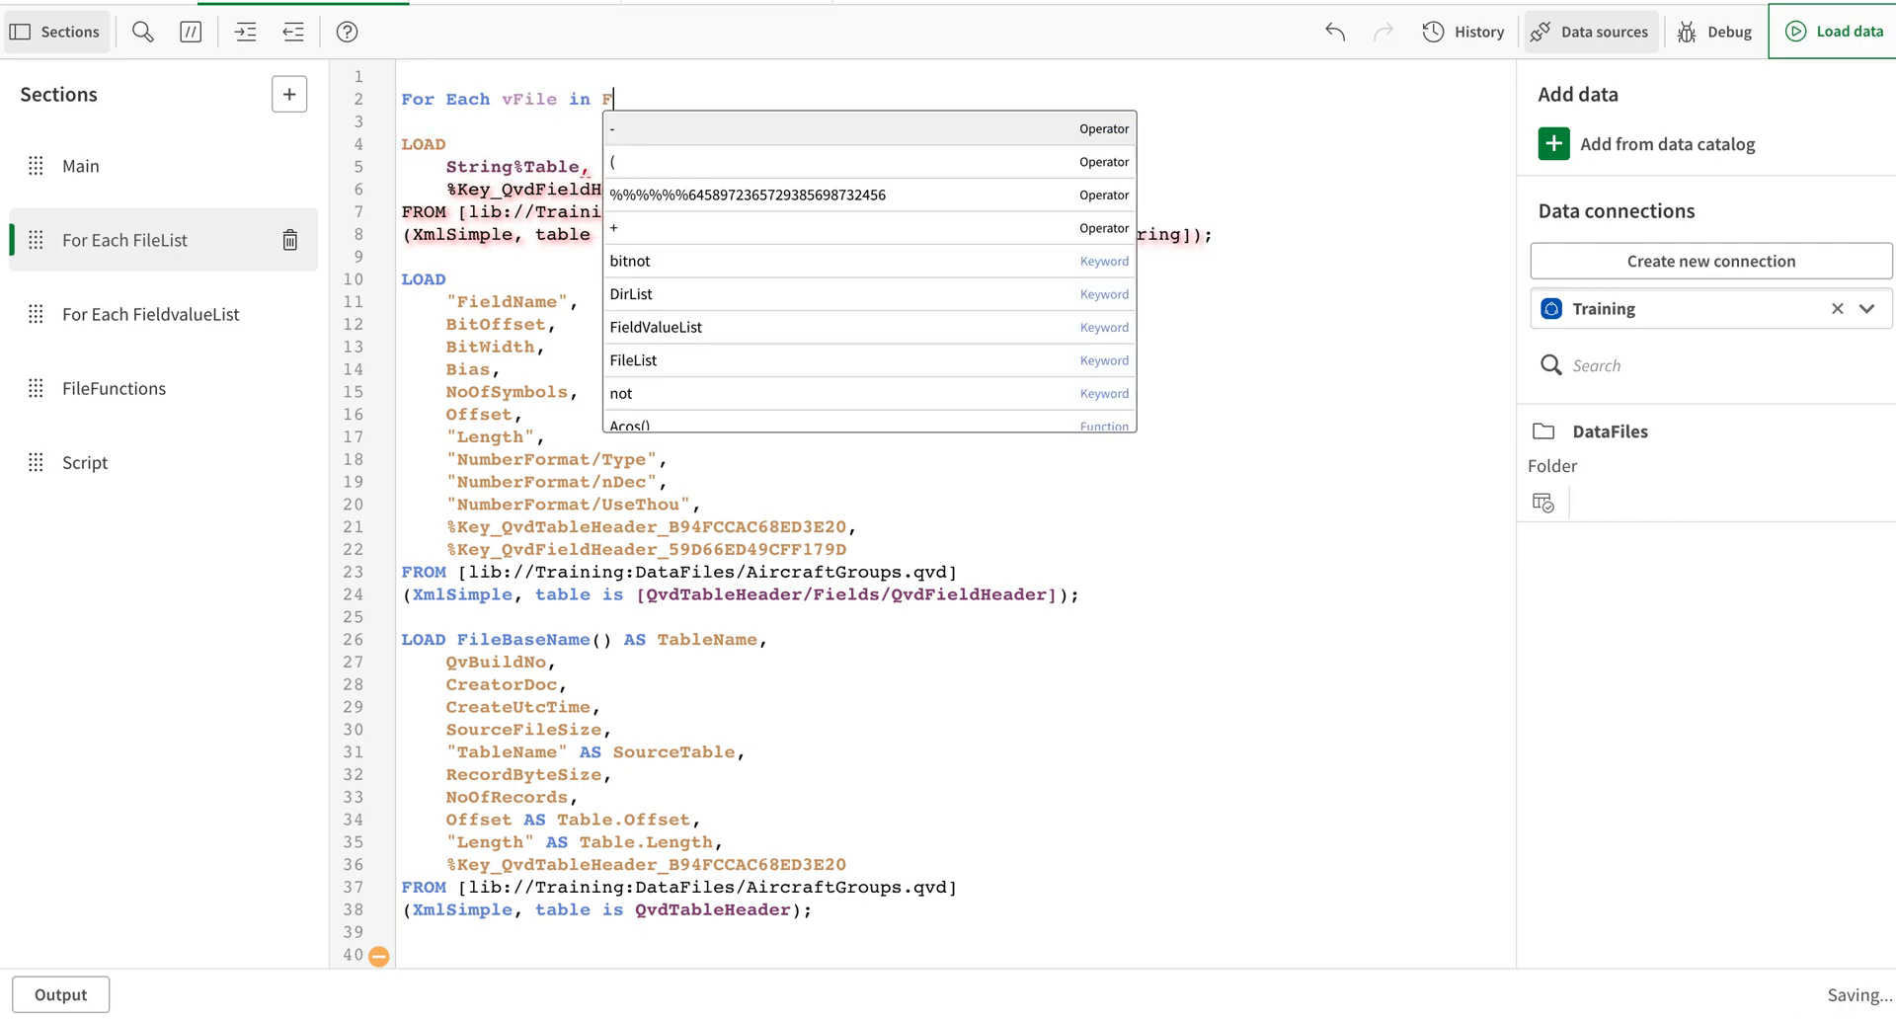
text(ileList()
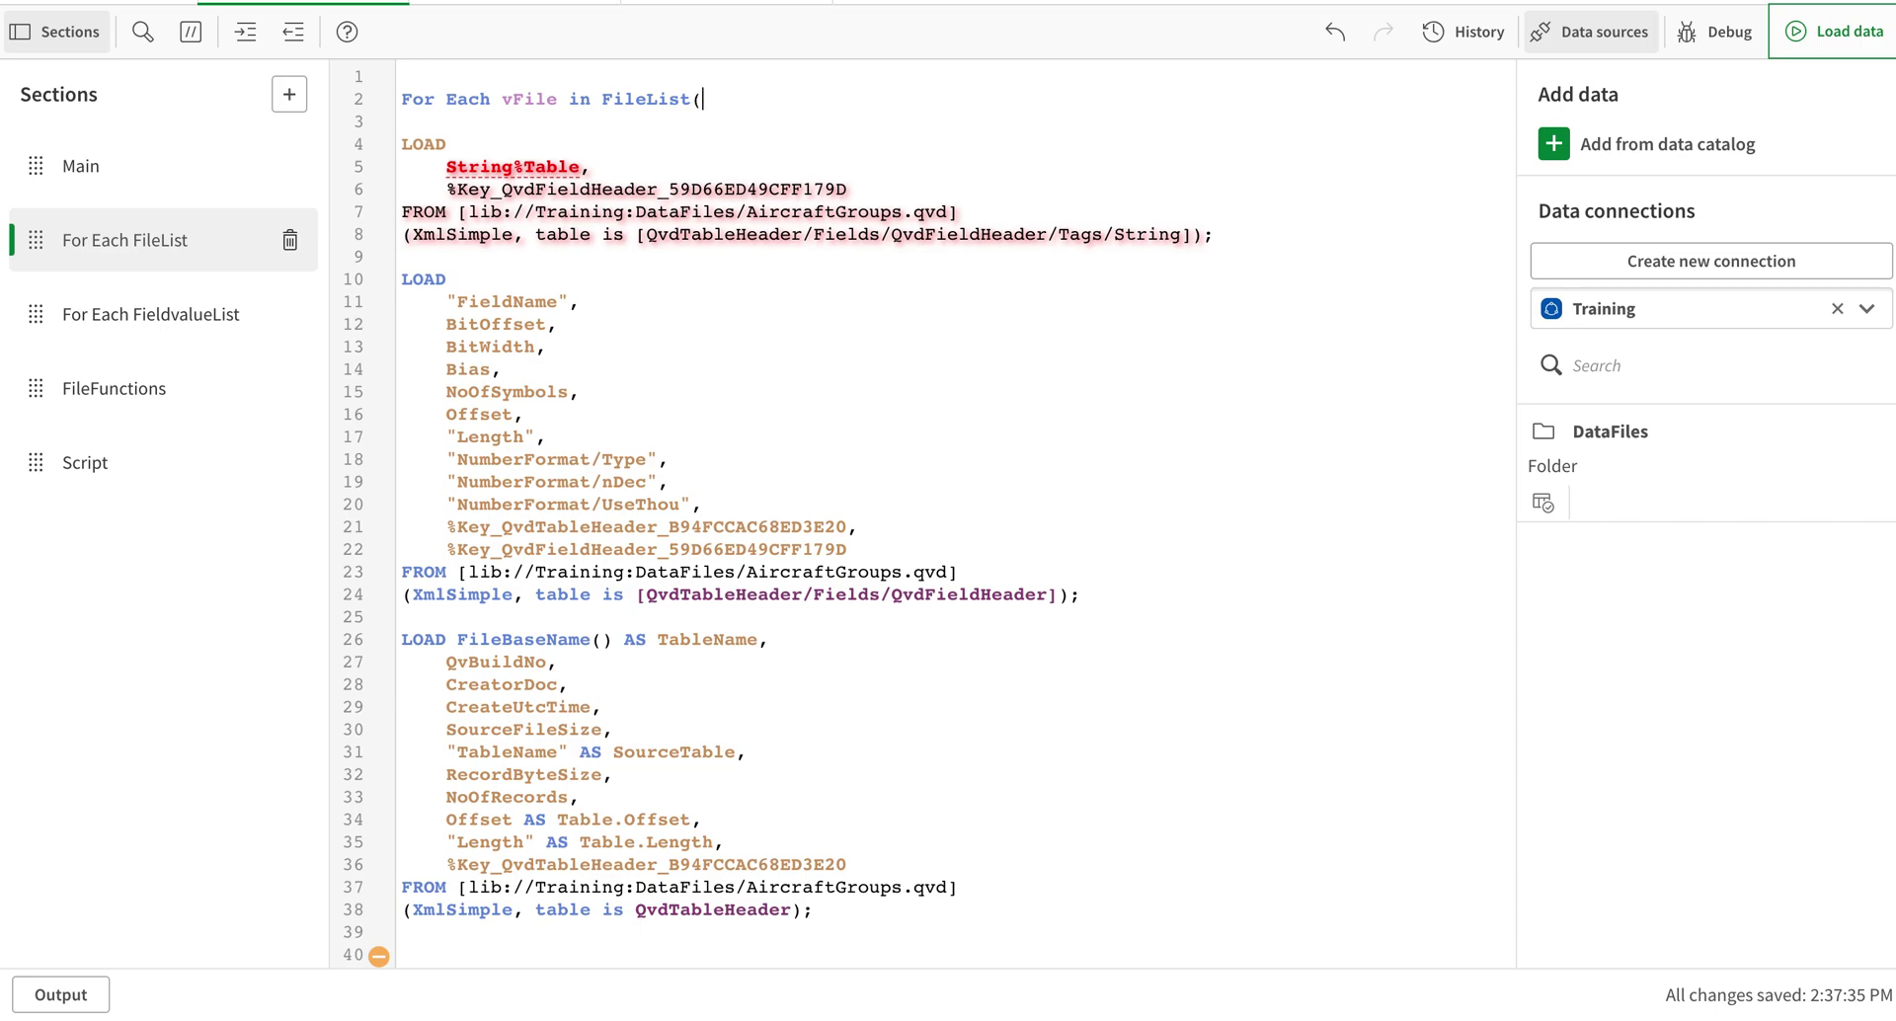
text(')
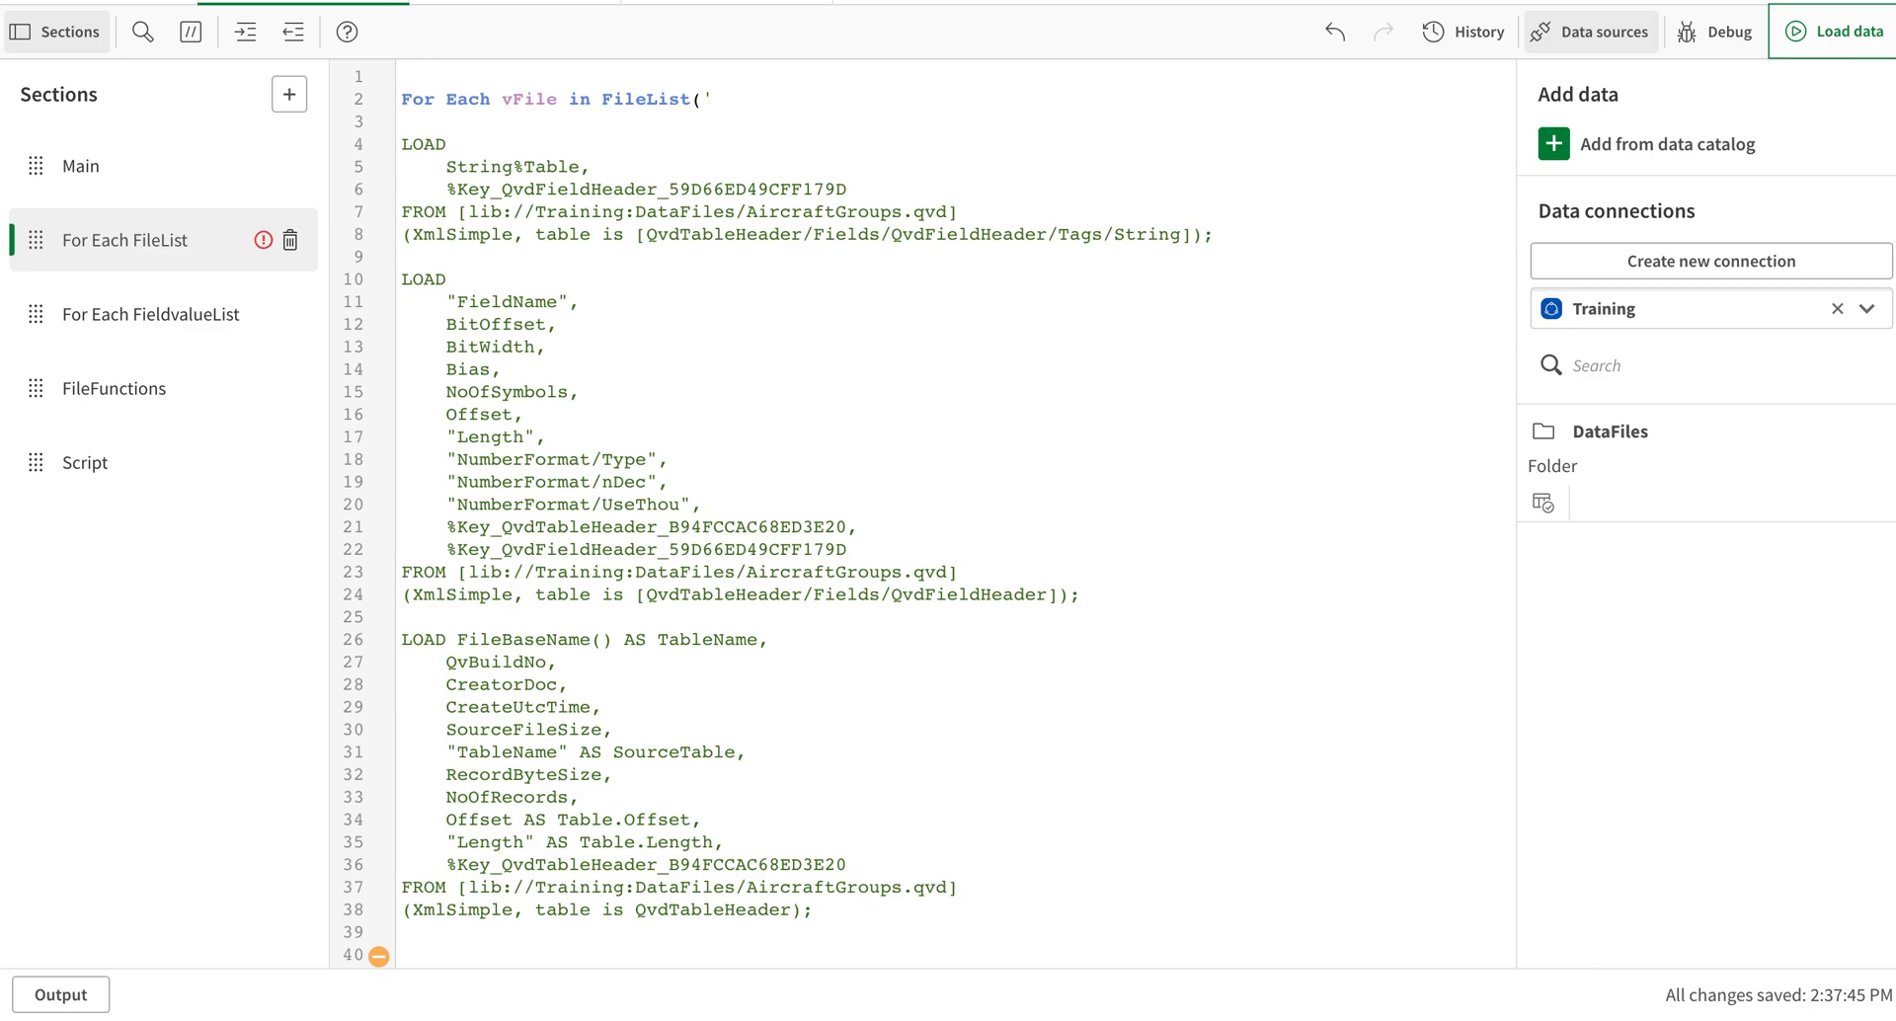
click(713, 99)
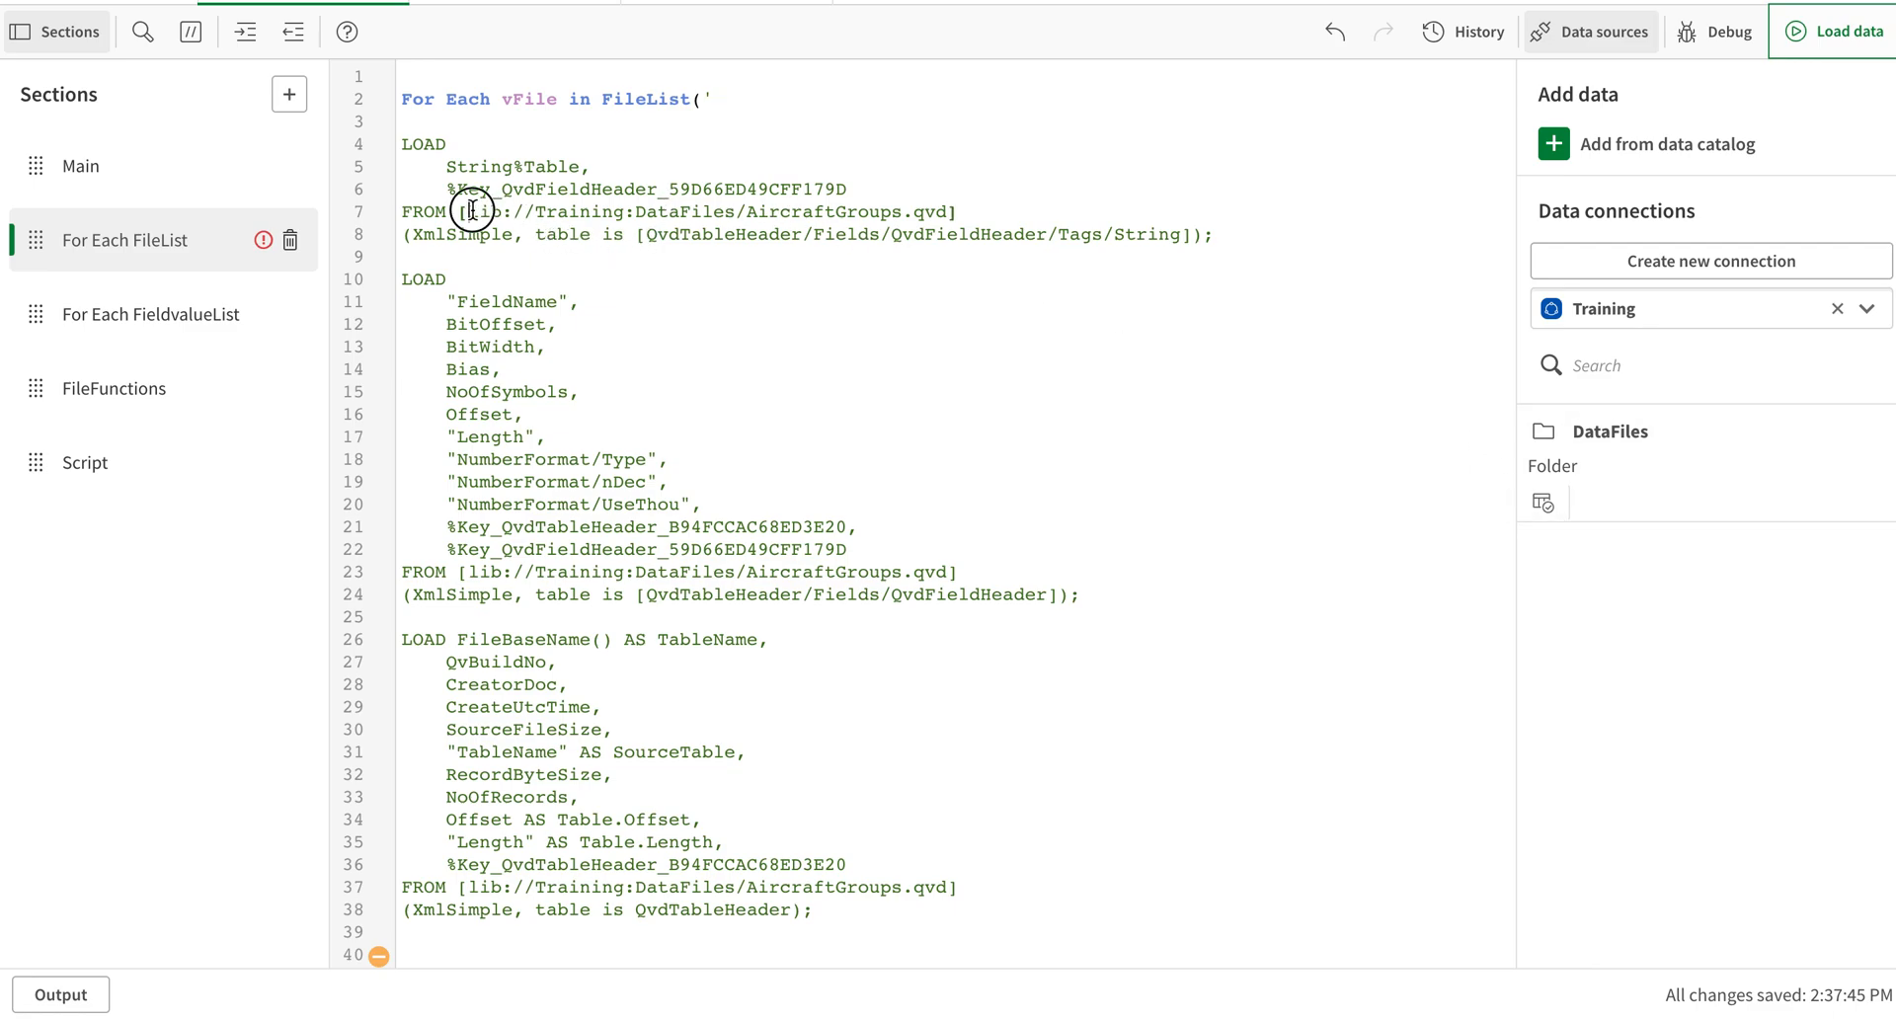
Set FileList to 'lib://Training:DataFiles/'&'*'&'.qvd' and close the loop with Next vFile
drag(474, 211, 950, 212)
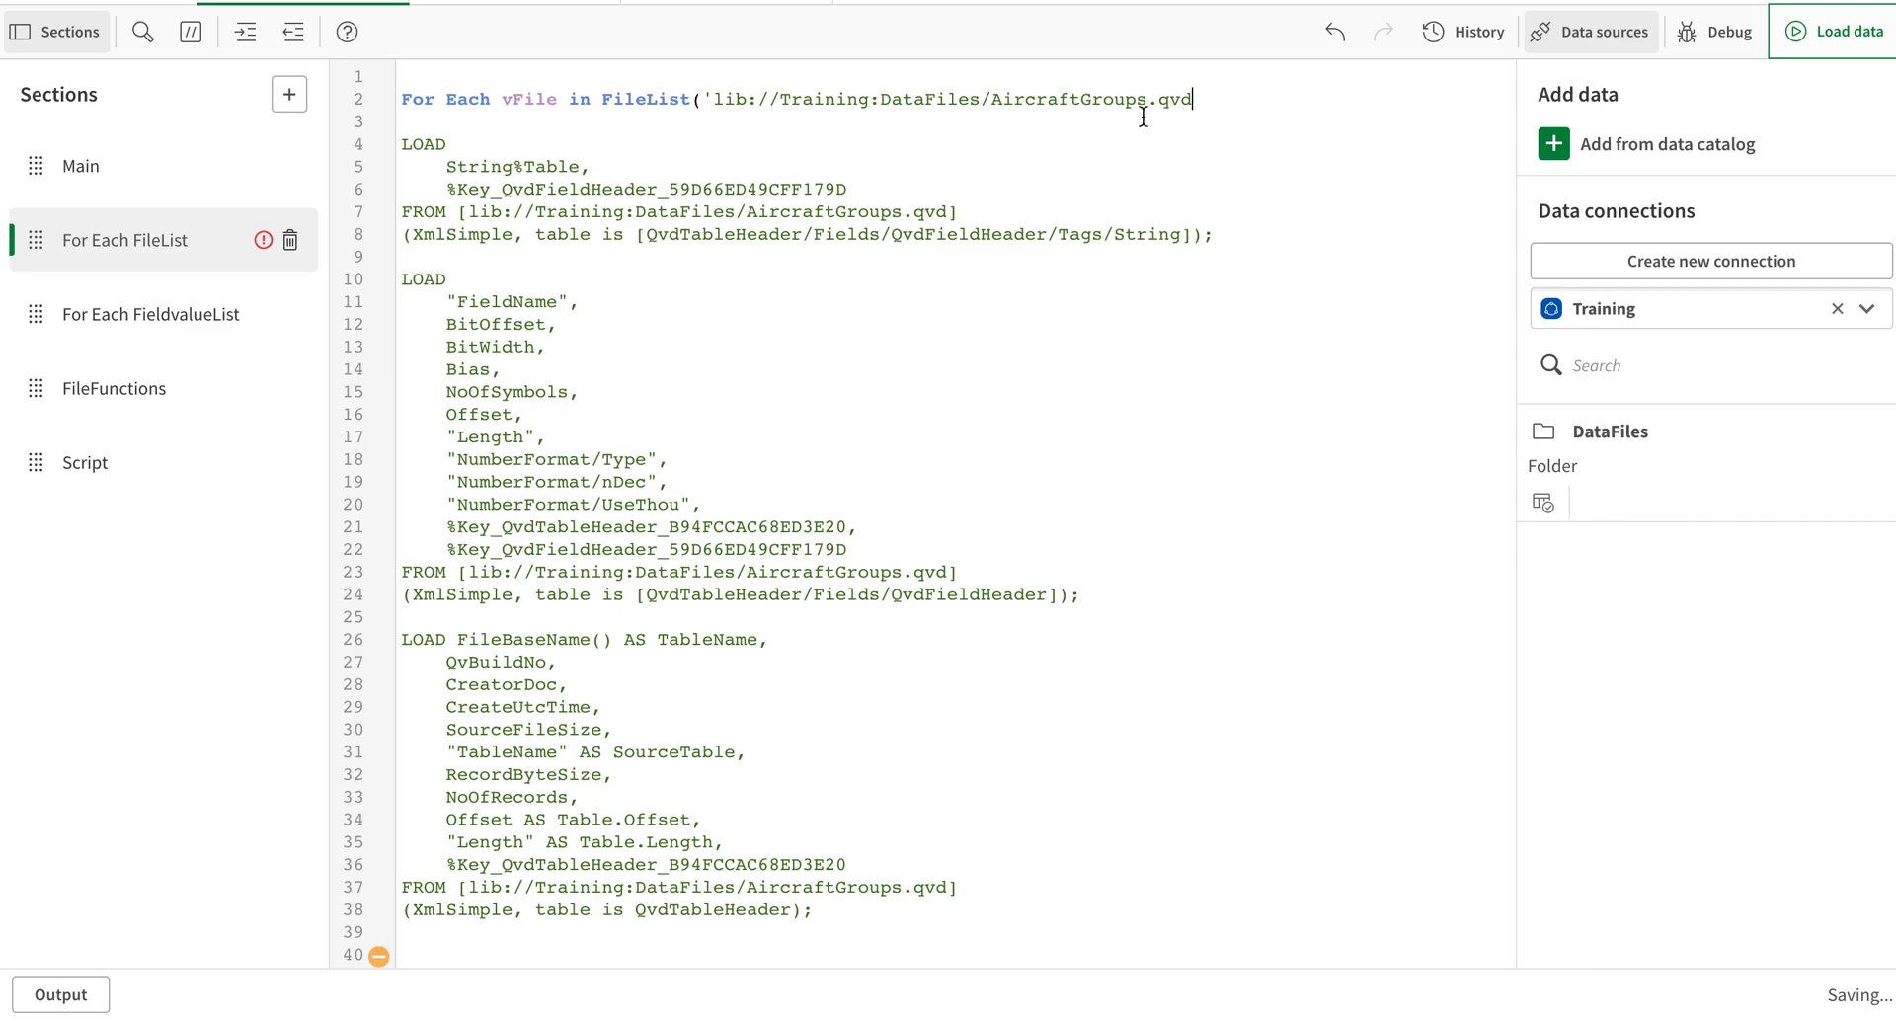
double_click(1086, 99)
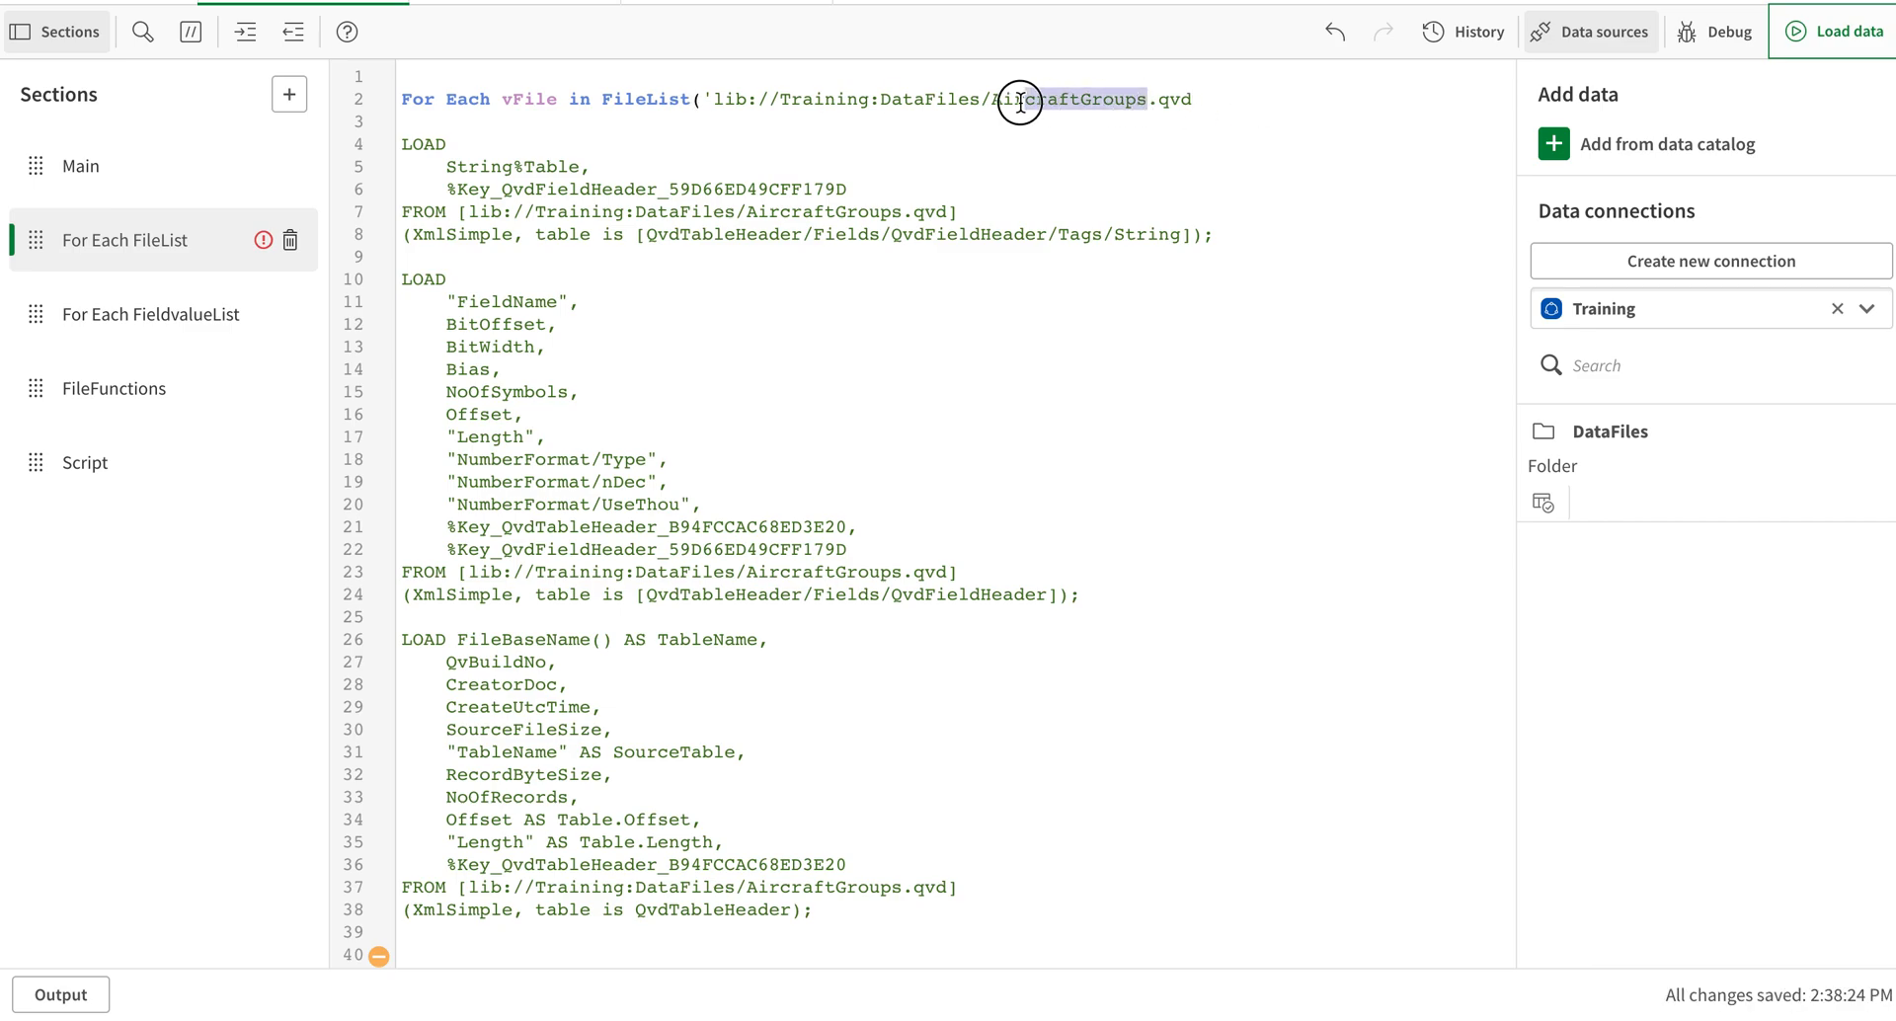
text(*)
text(Next v)
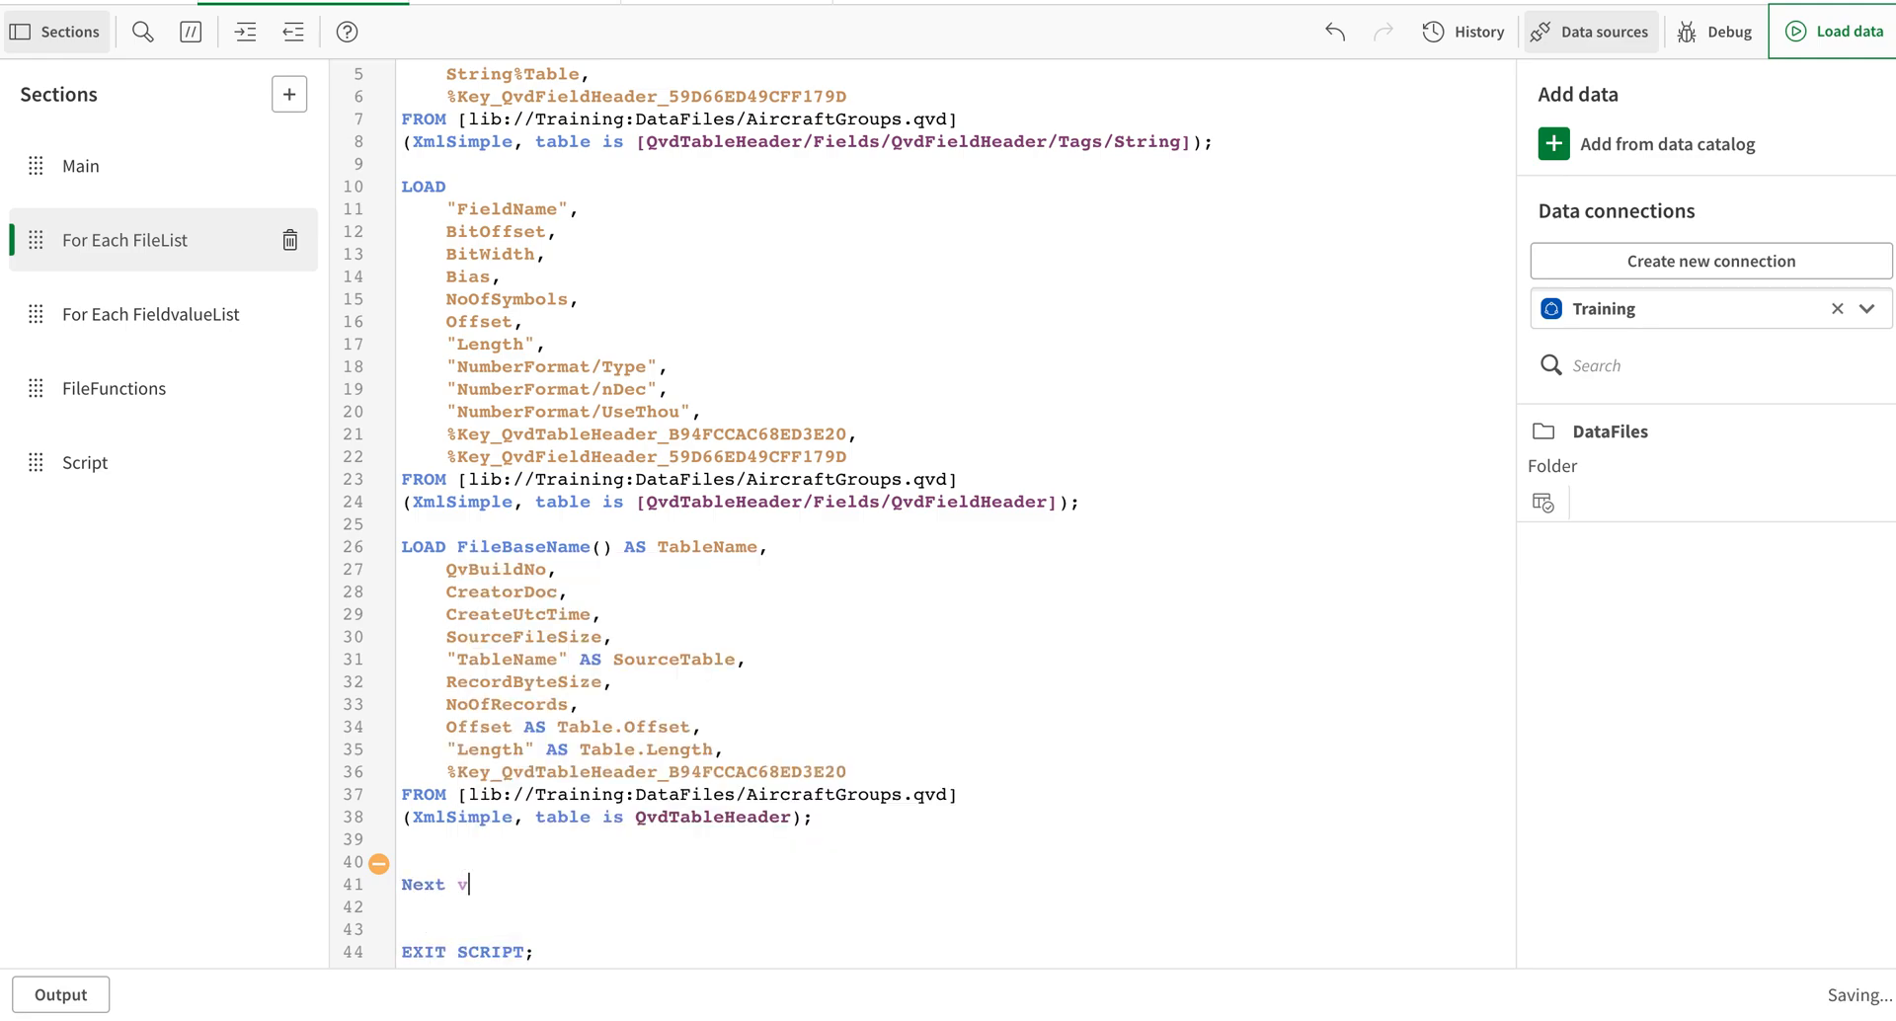
text(File)
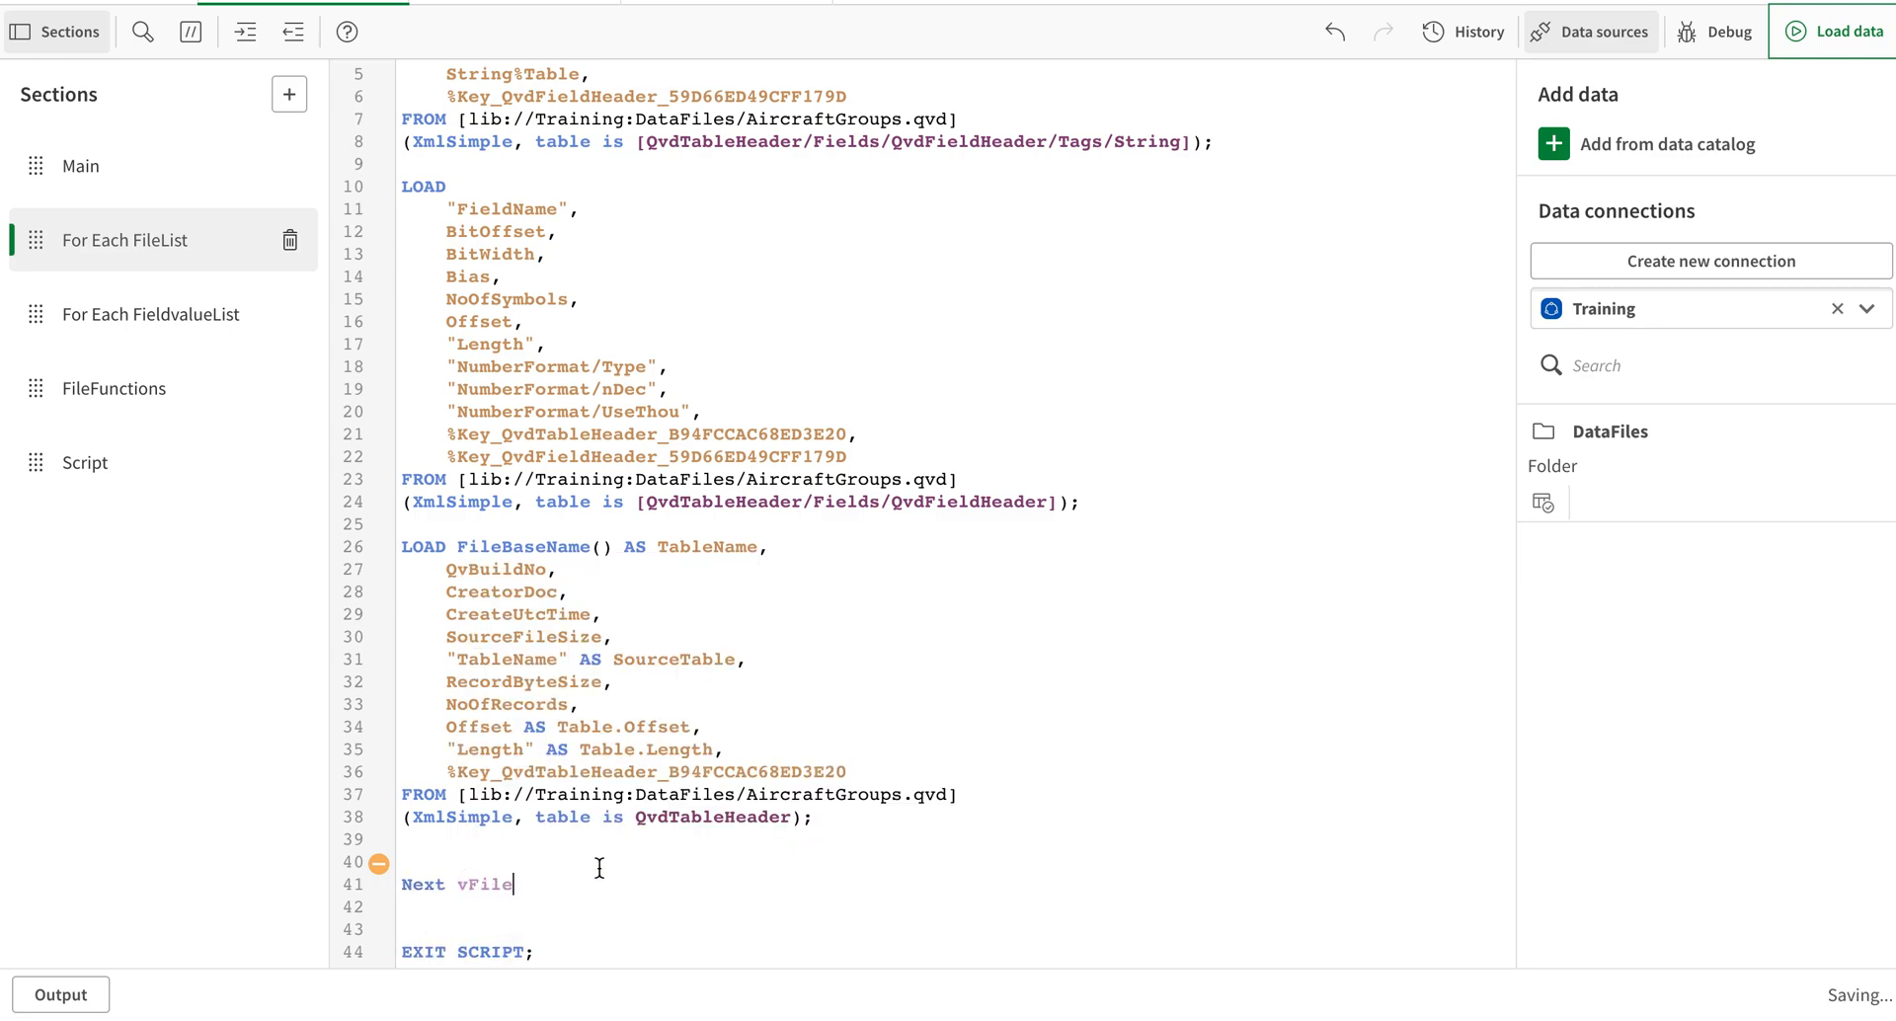
scroll(up, 3)
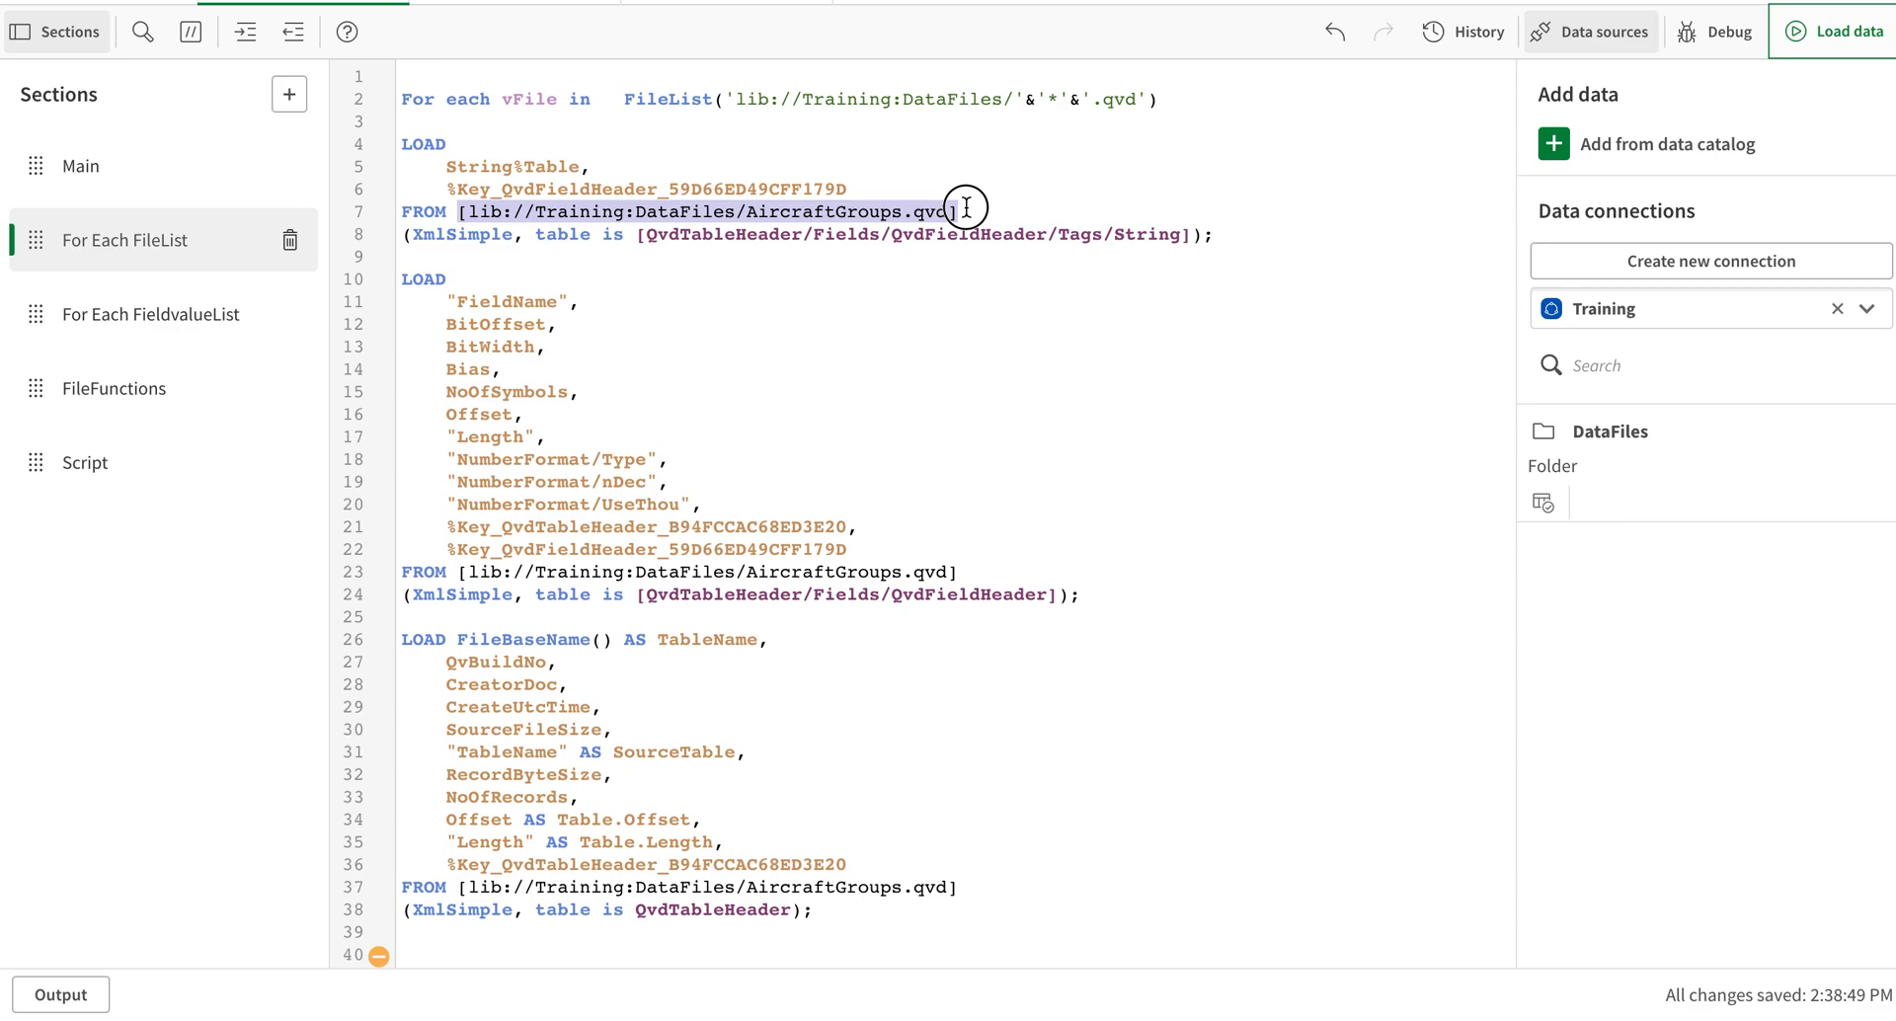
Replace each of the three FROM paths with $(vFile) and start the data load
text($)
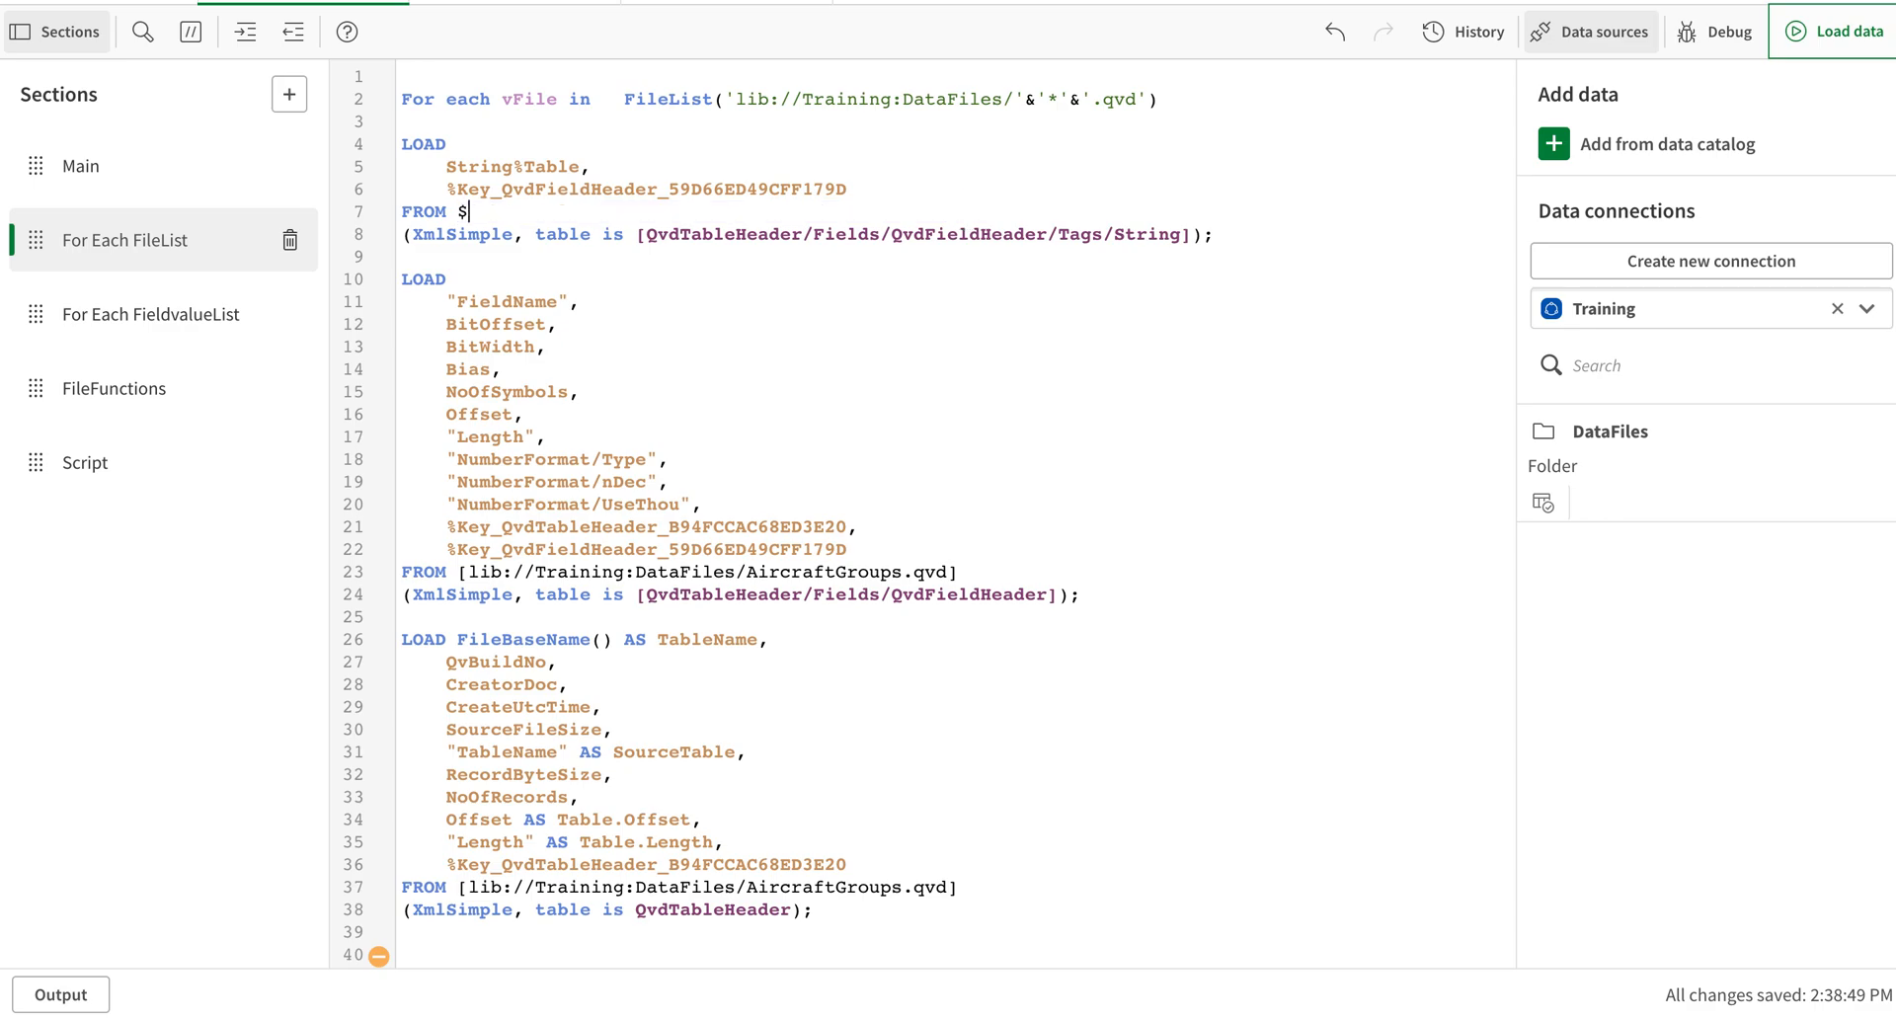
text((v)
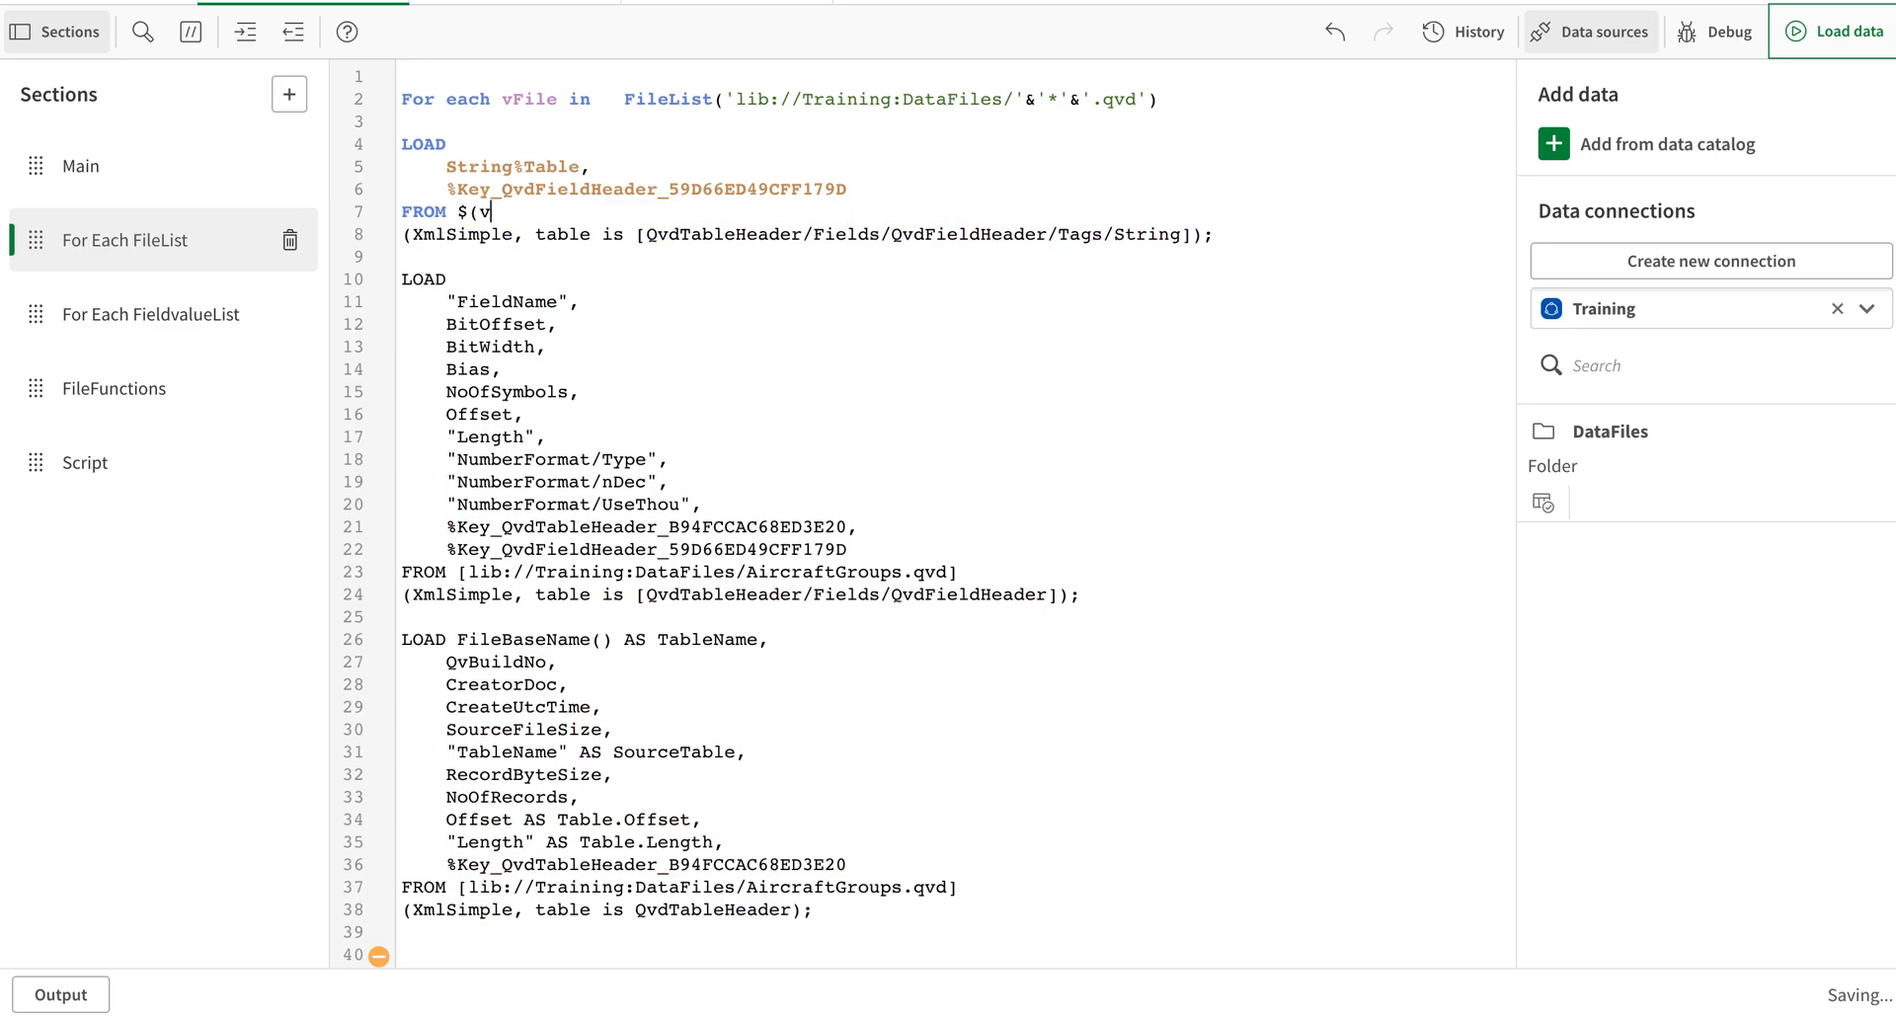
text(File))
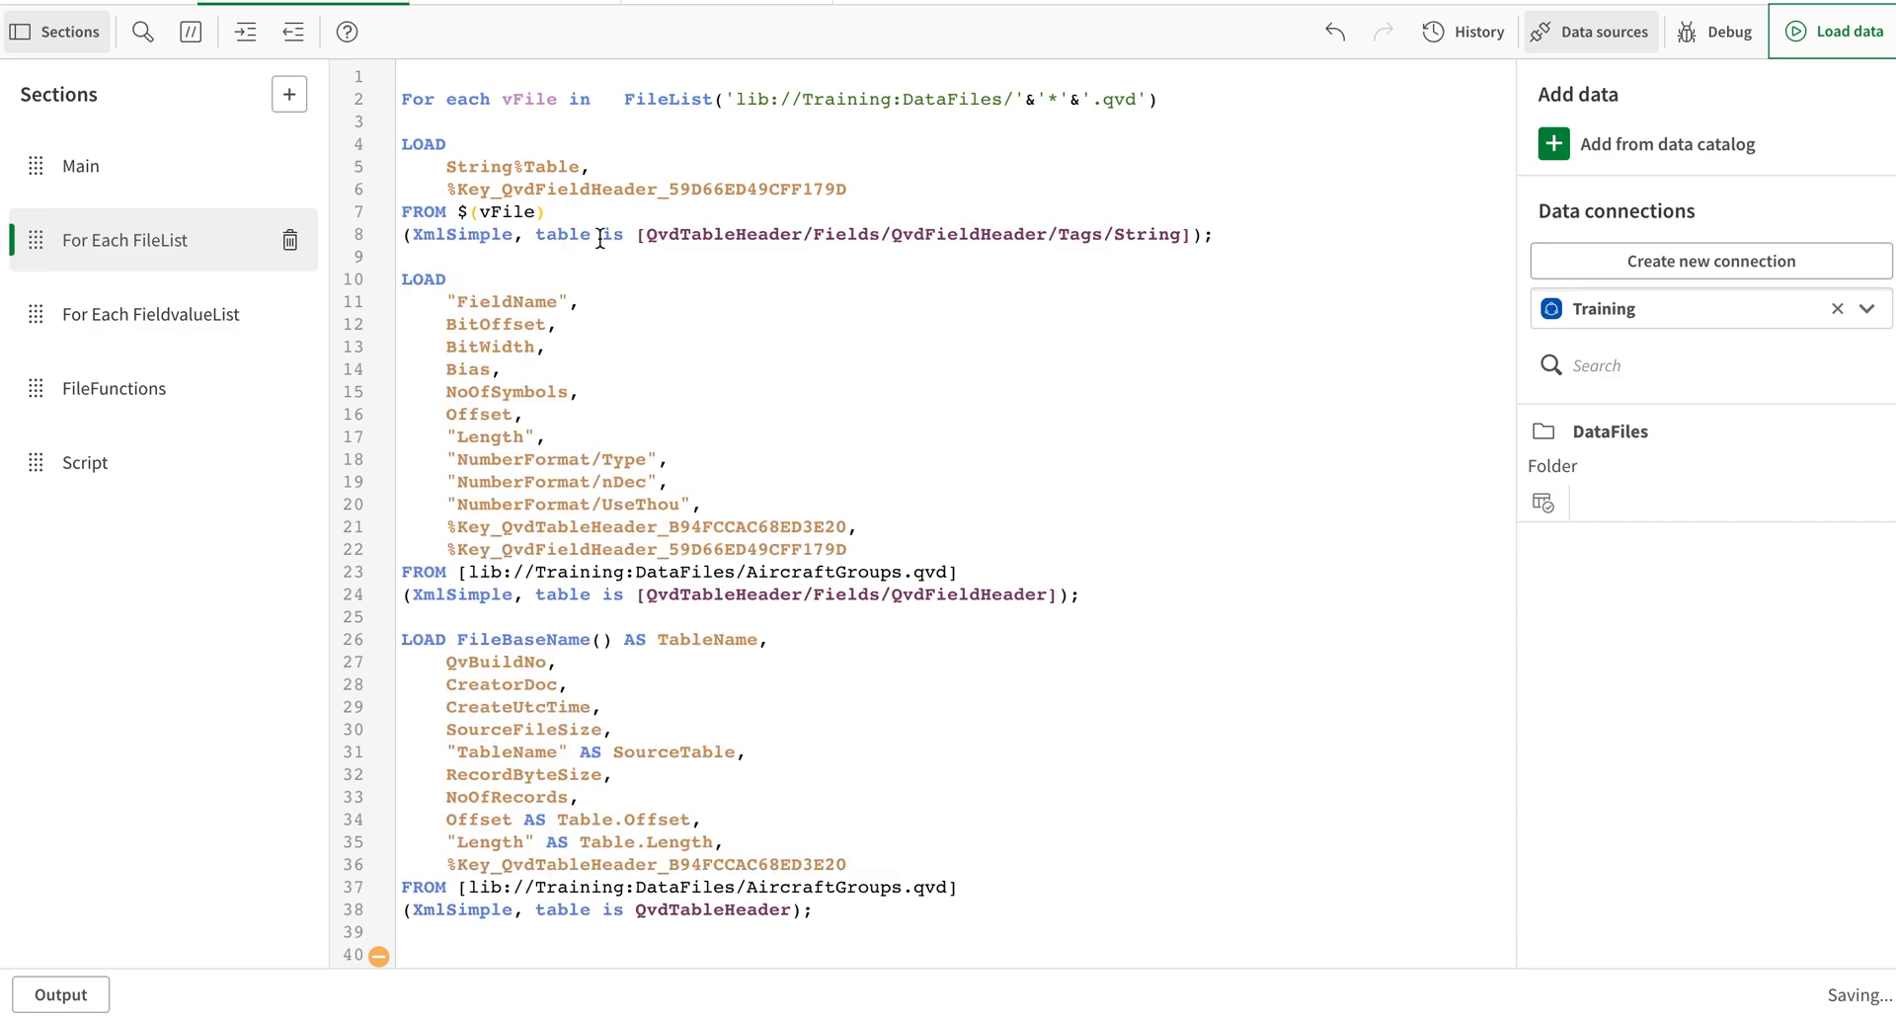
double_click(504, 212)
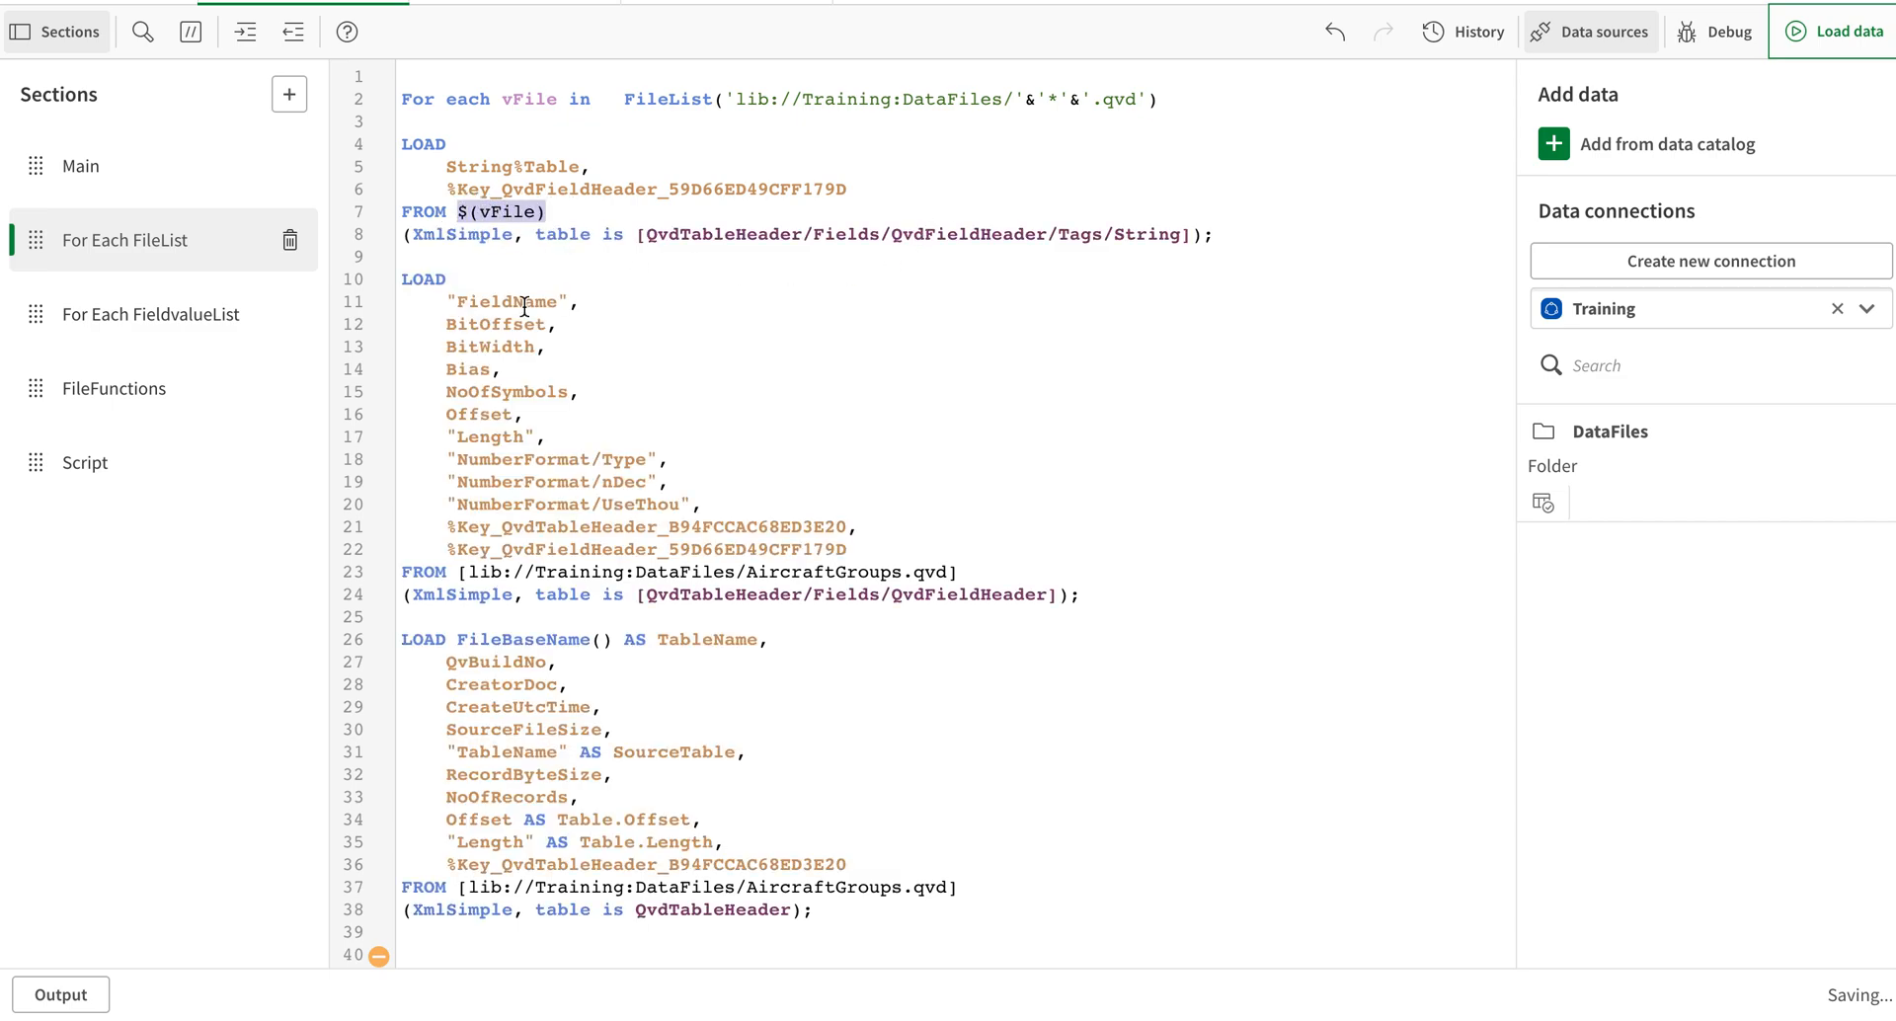
mouse_move(668, 637)
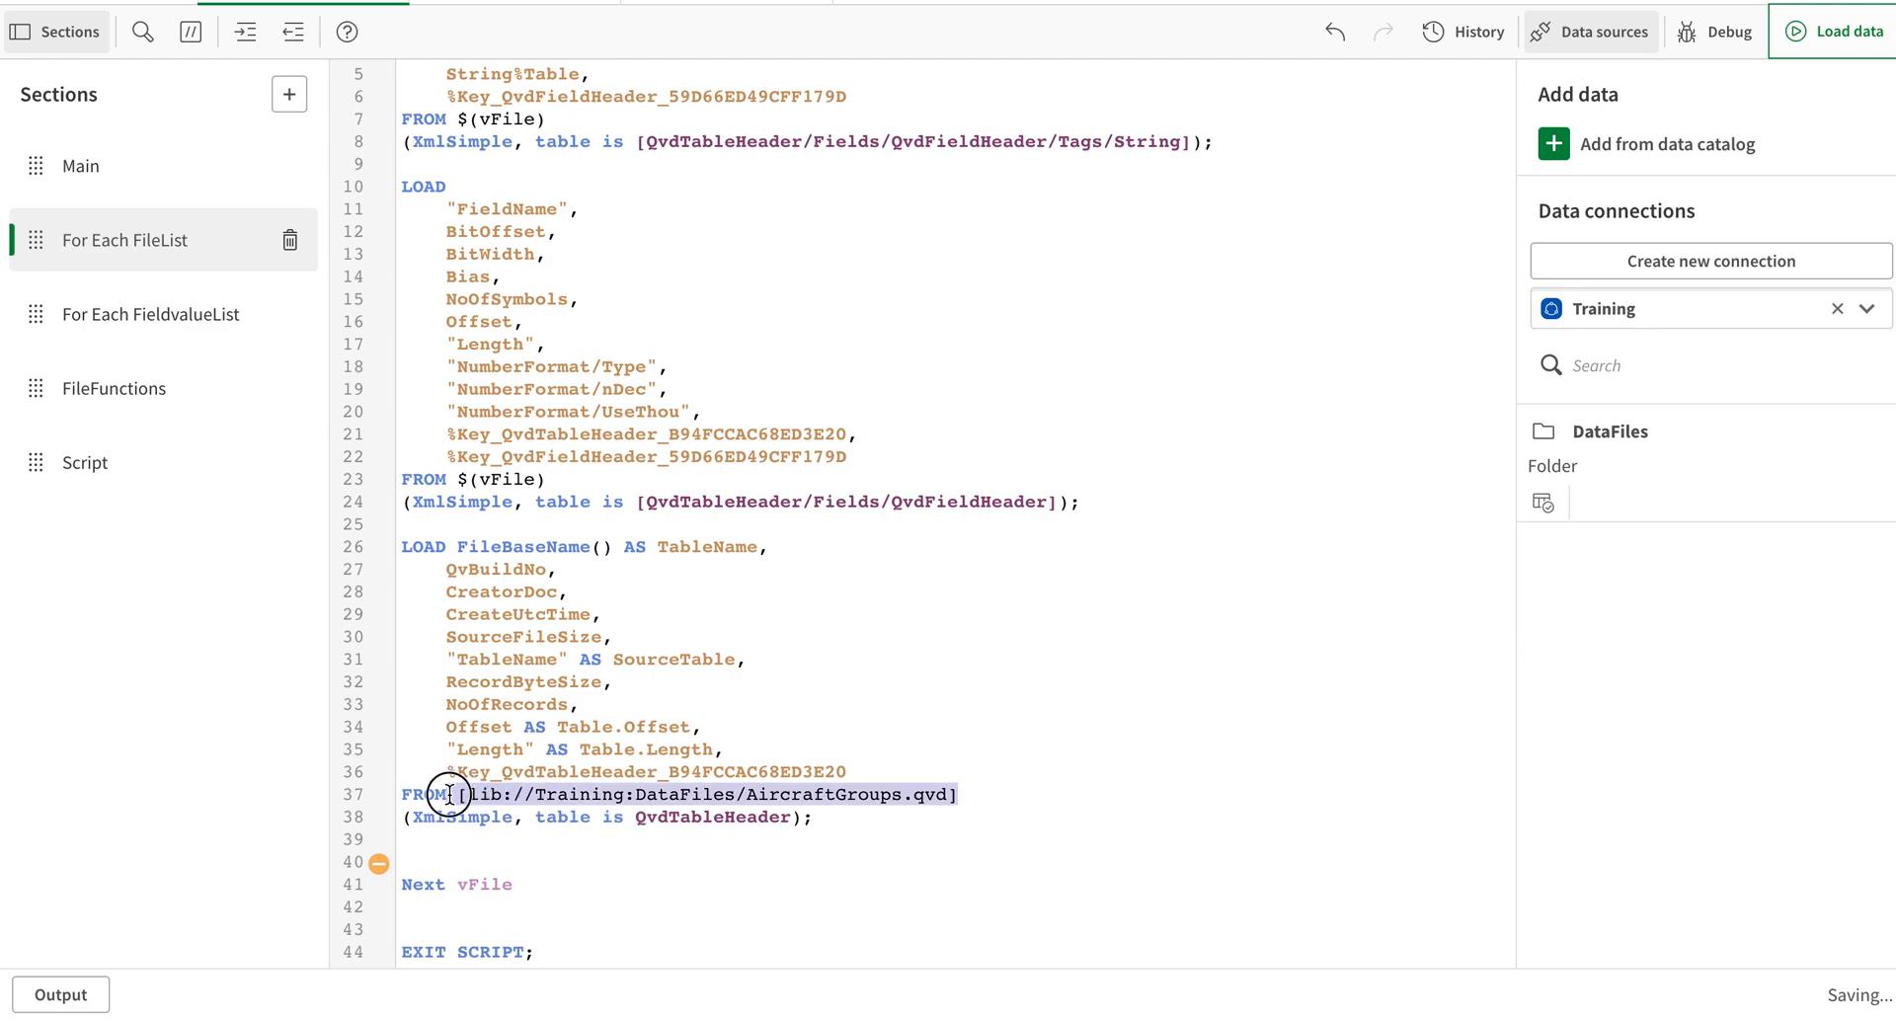
text($(vFile))
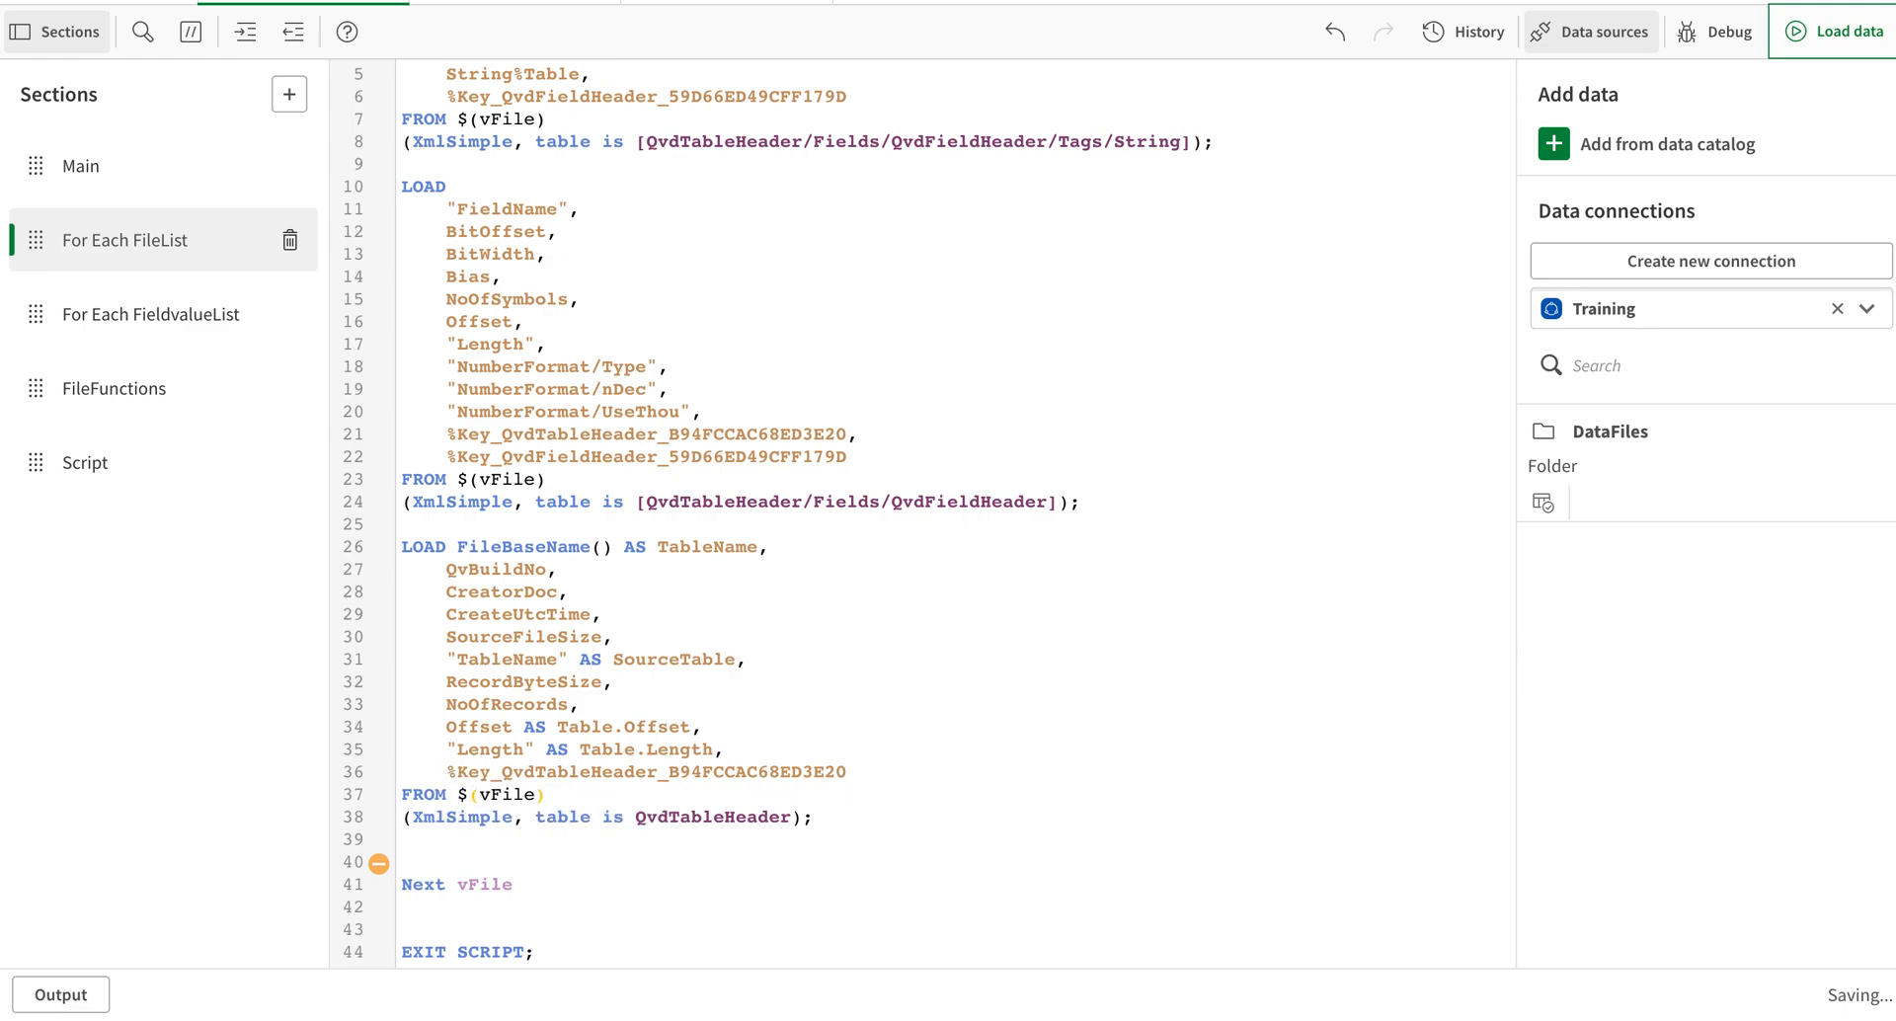
click(1837, 32)
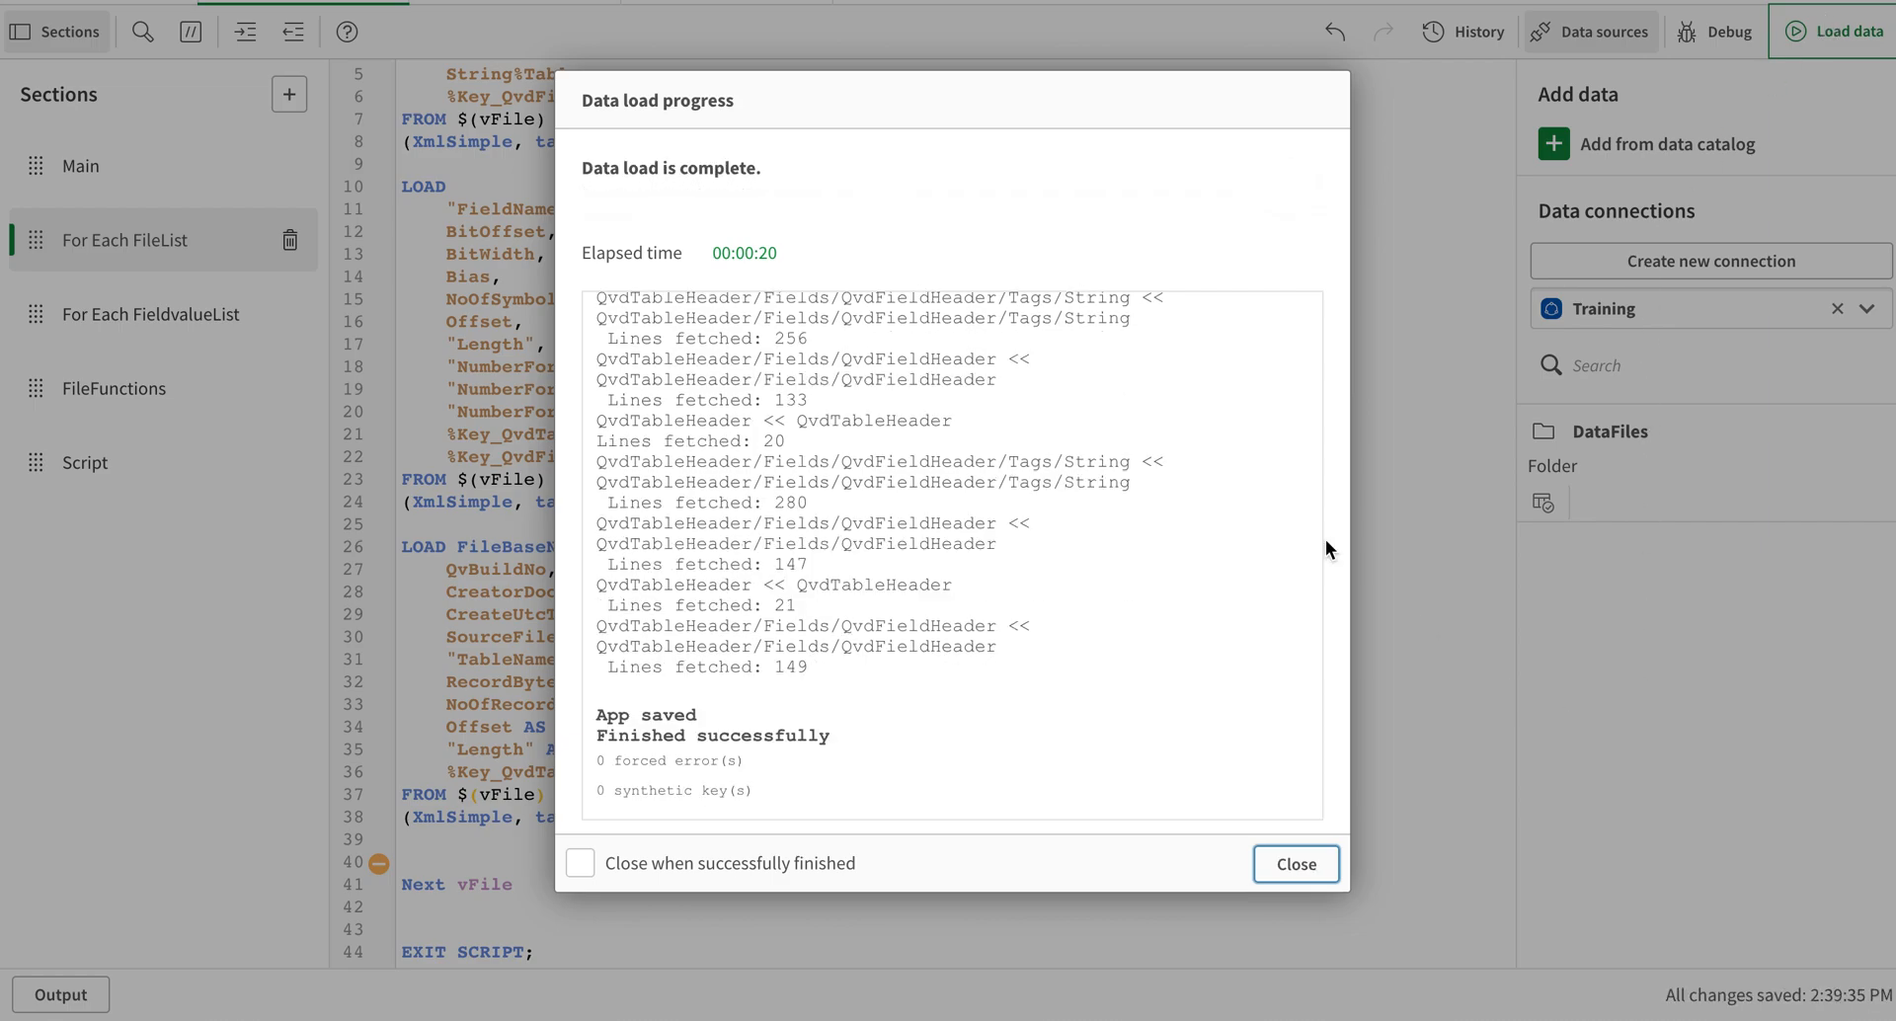
Close the finished load report to reveal the sheet listing every QVD file's metadata
click(1296, 865)
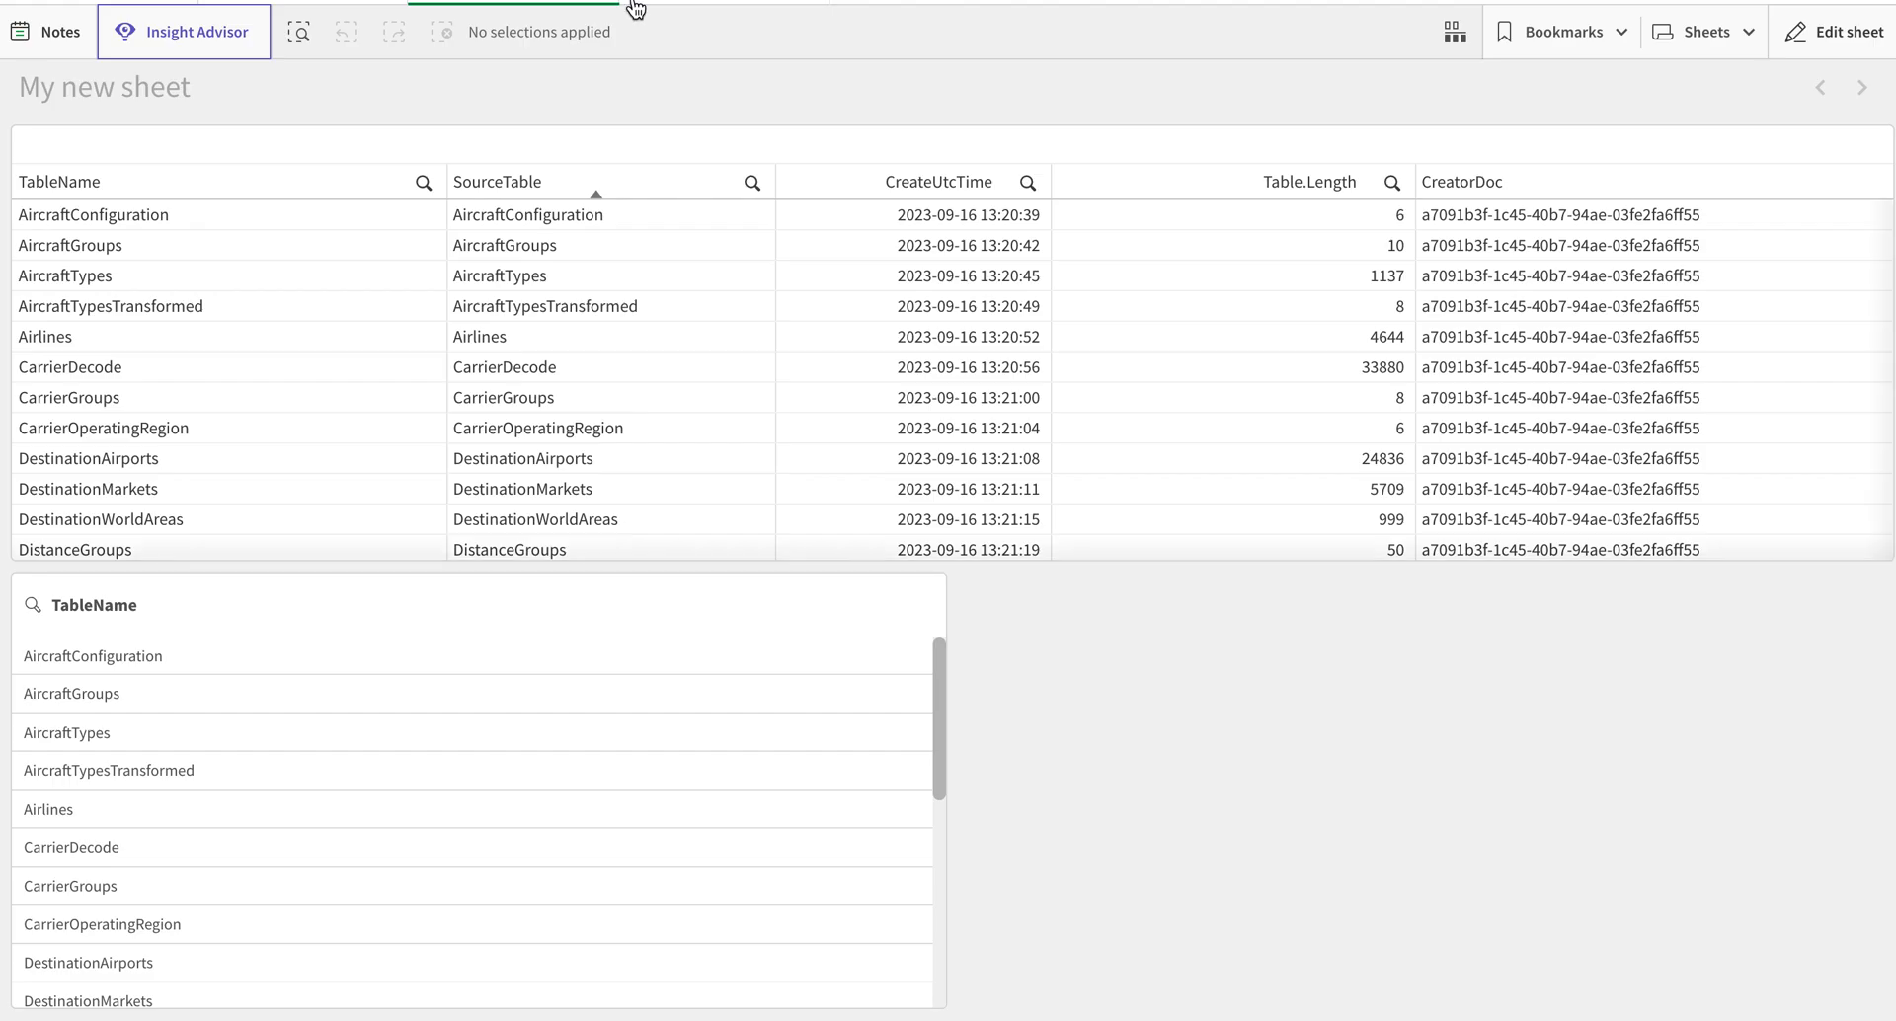
scroll(down, 3)
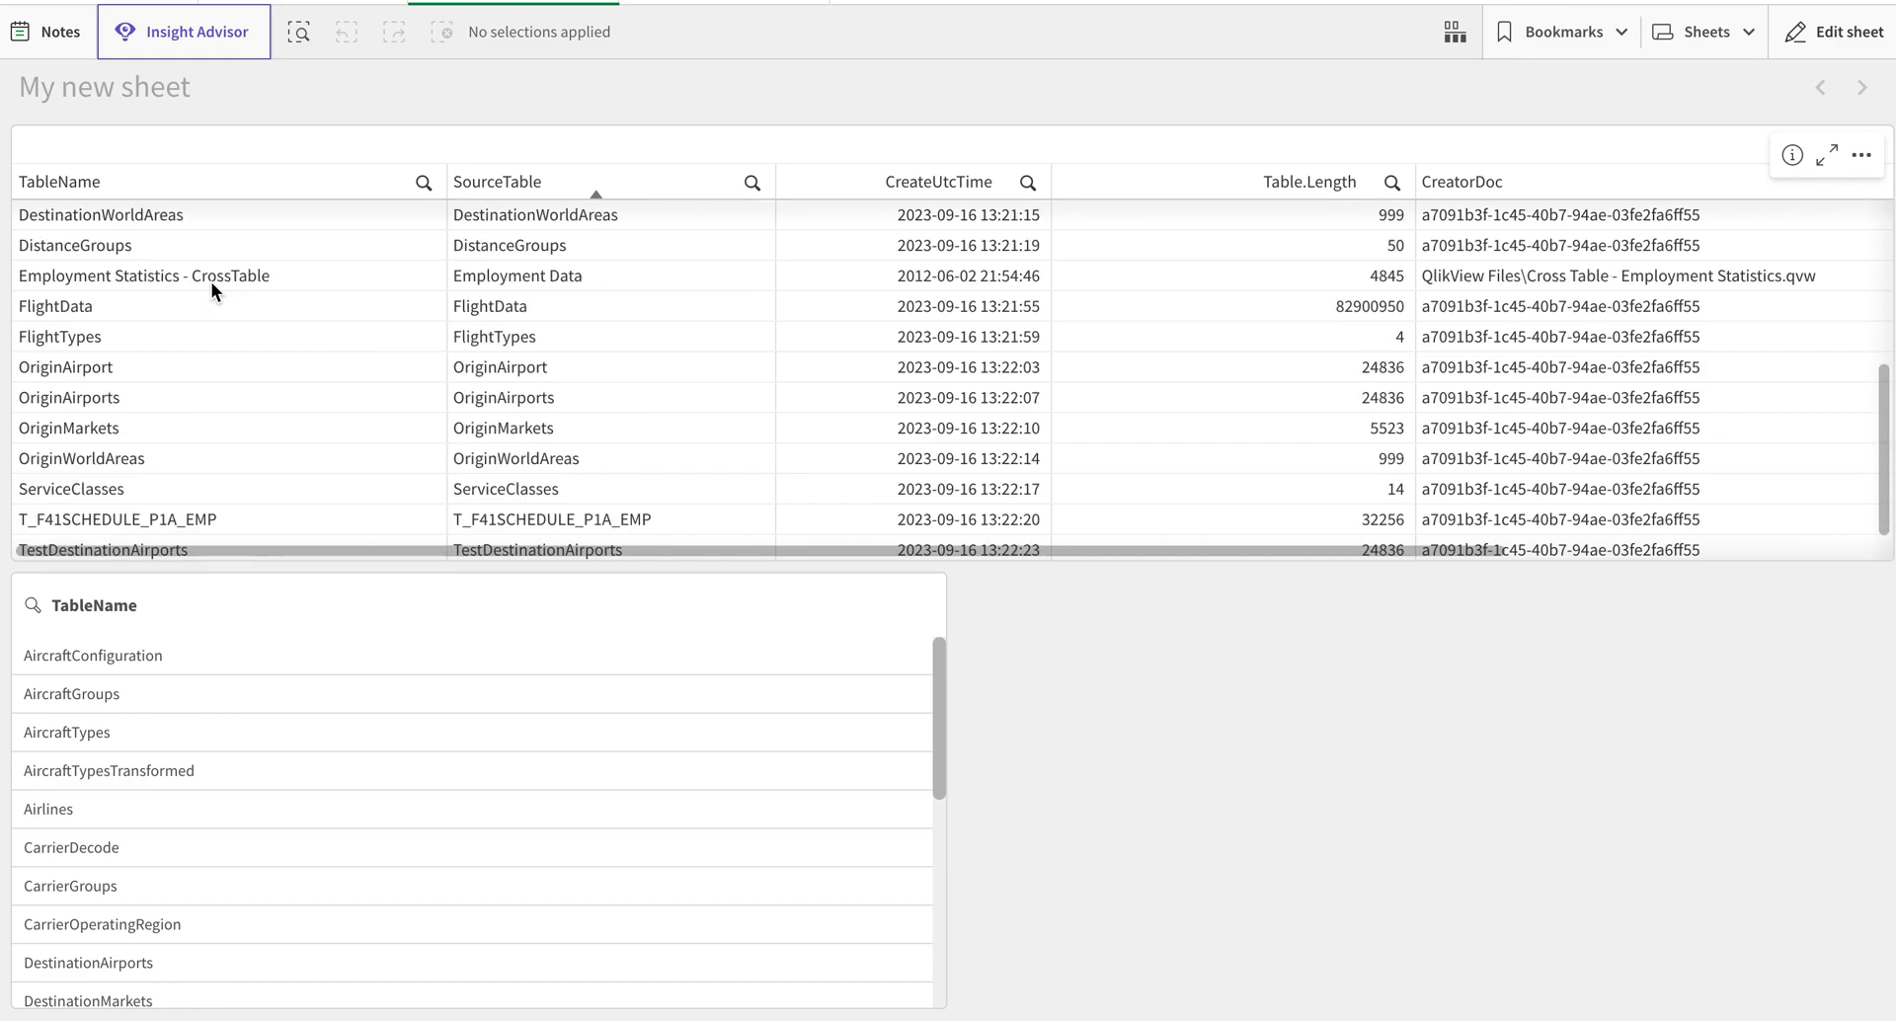
scroll(up, 3)
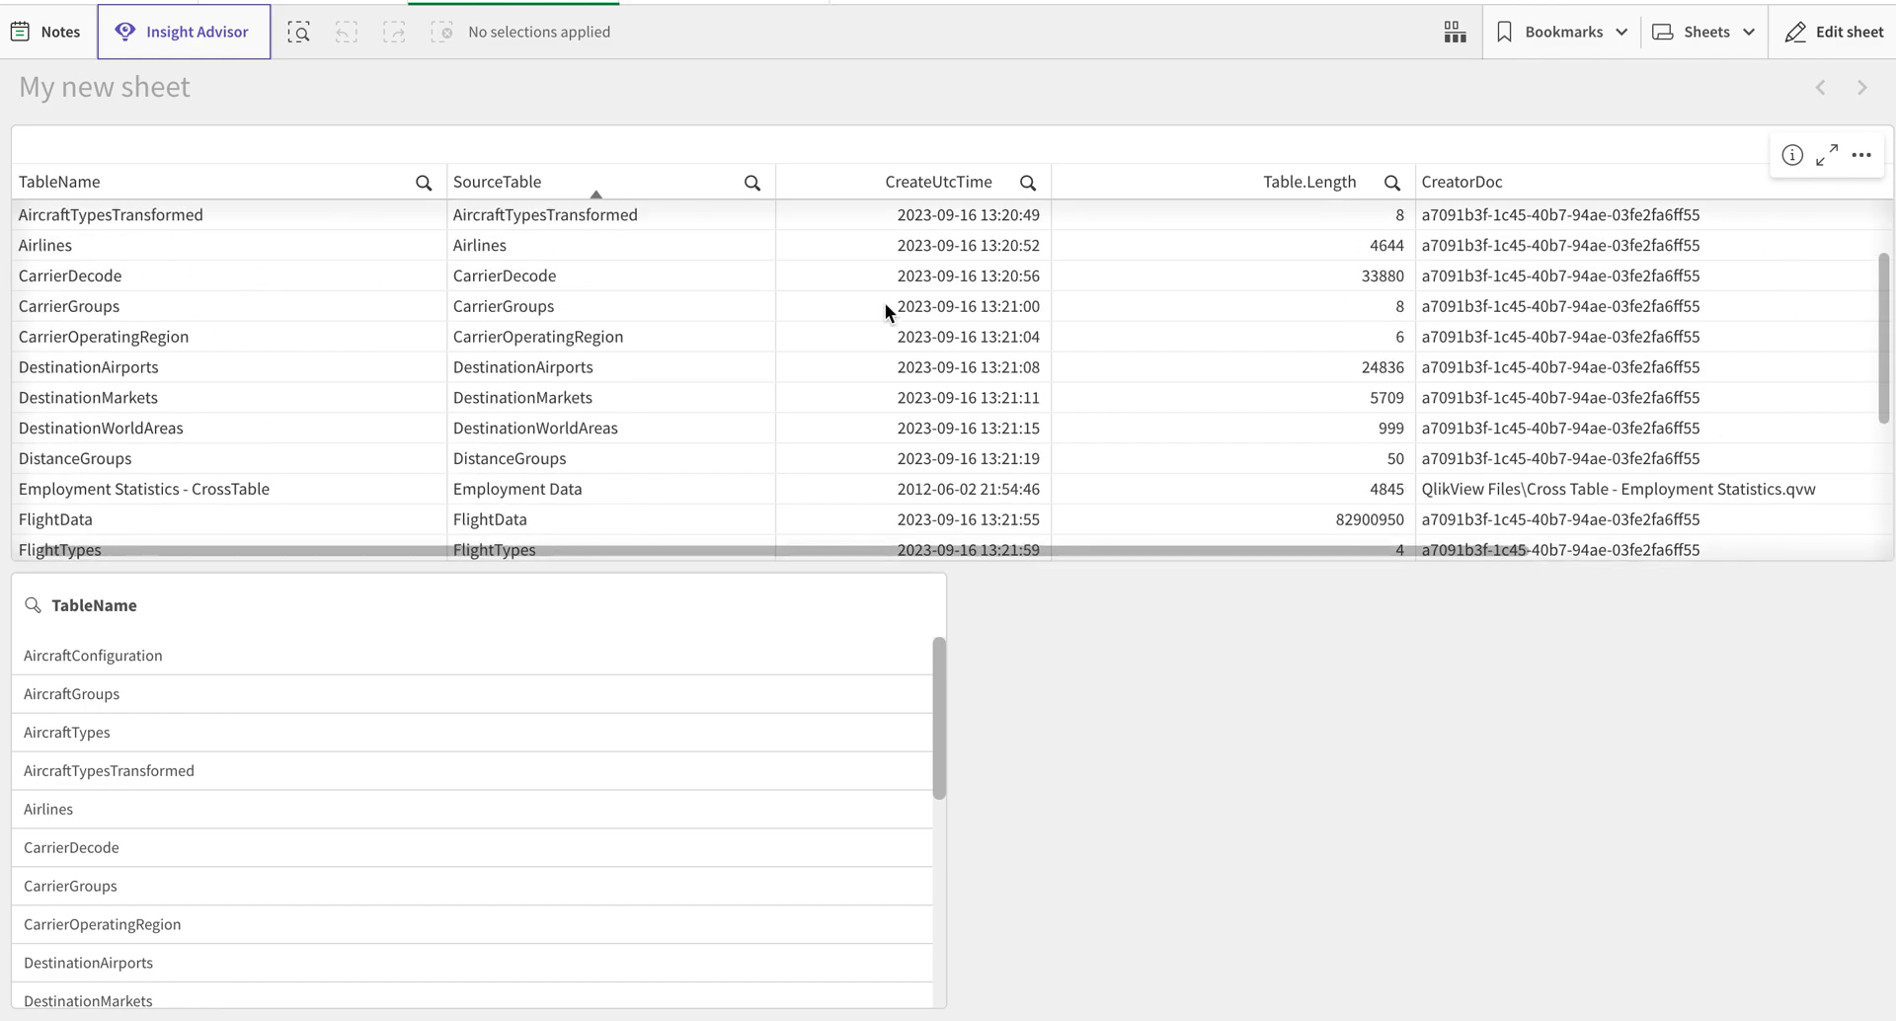
mouse_move(1619, 509)
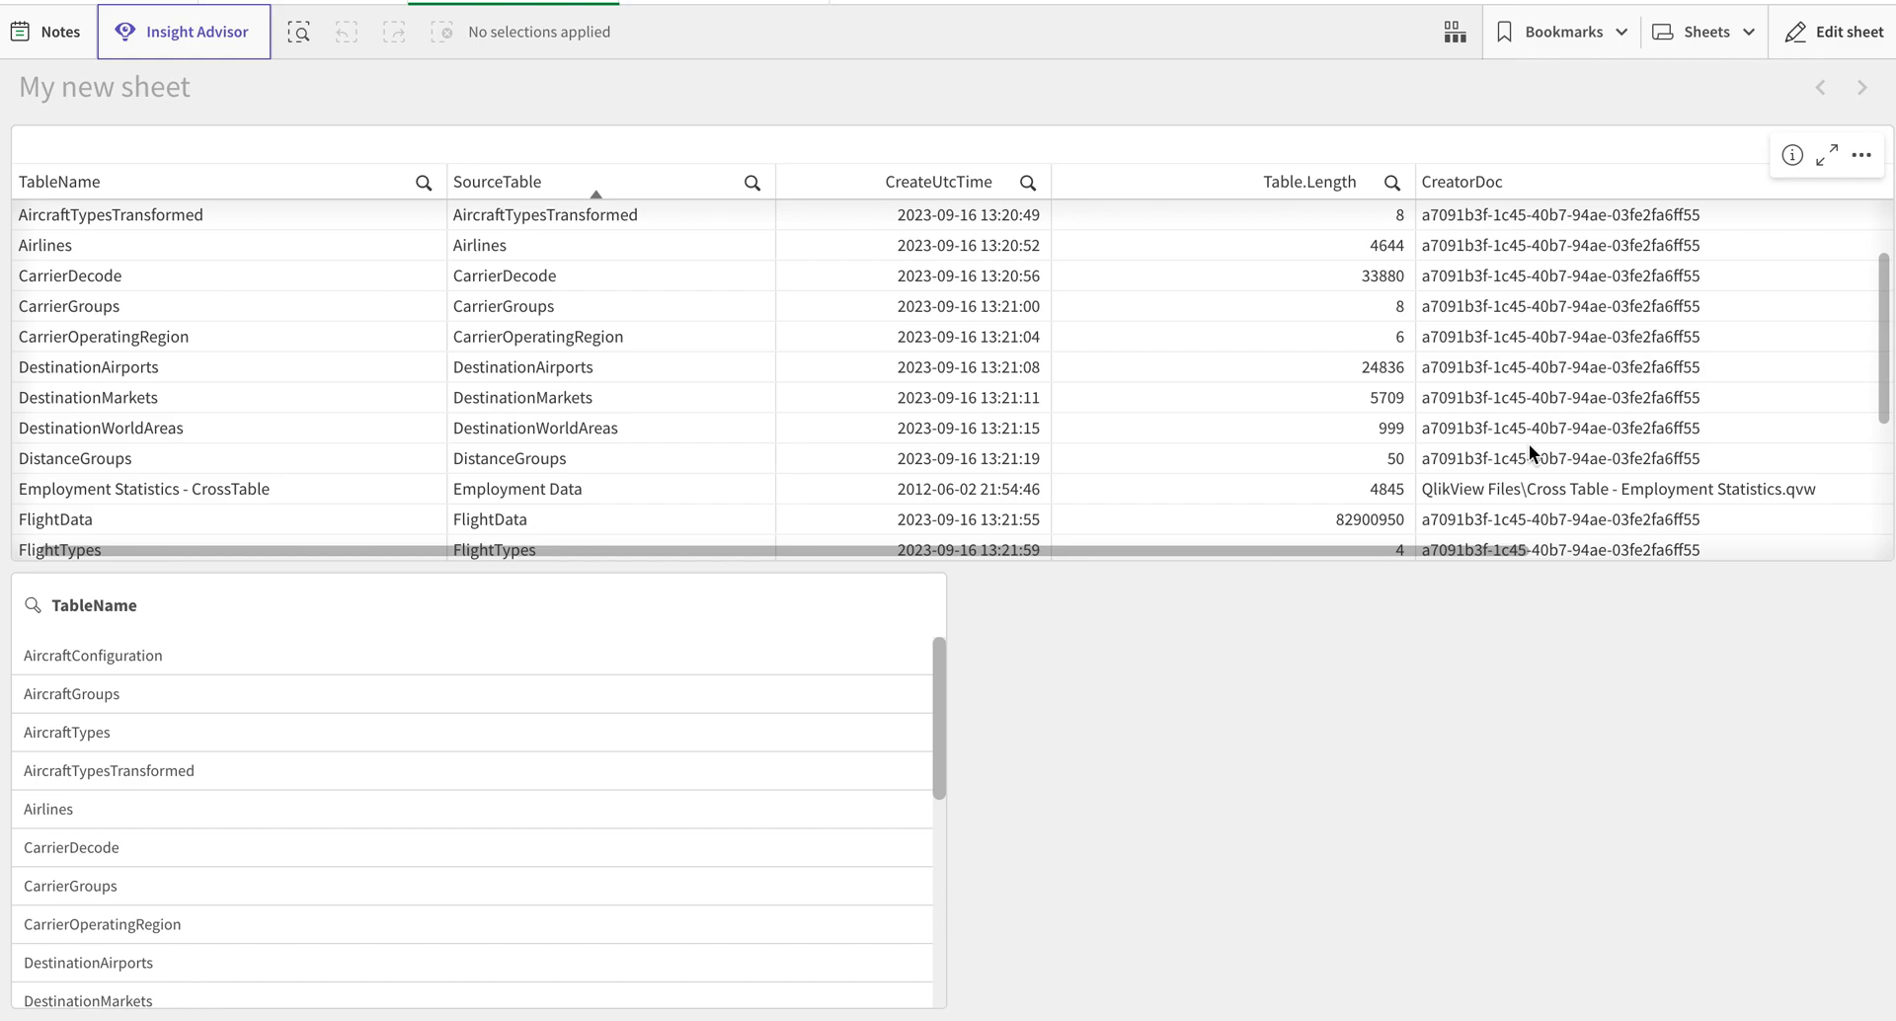
scroll(down, 3)
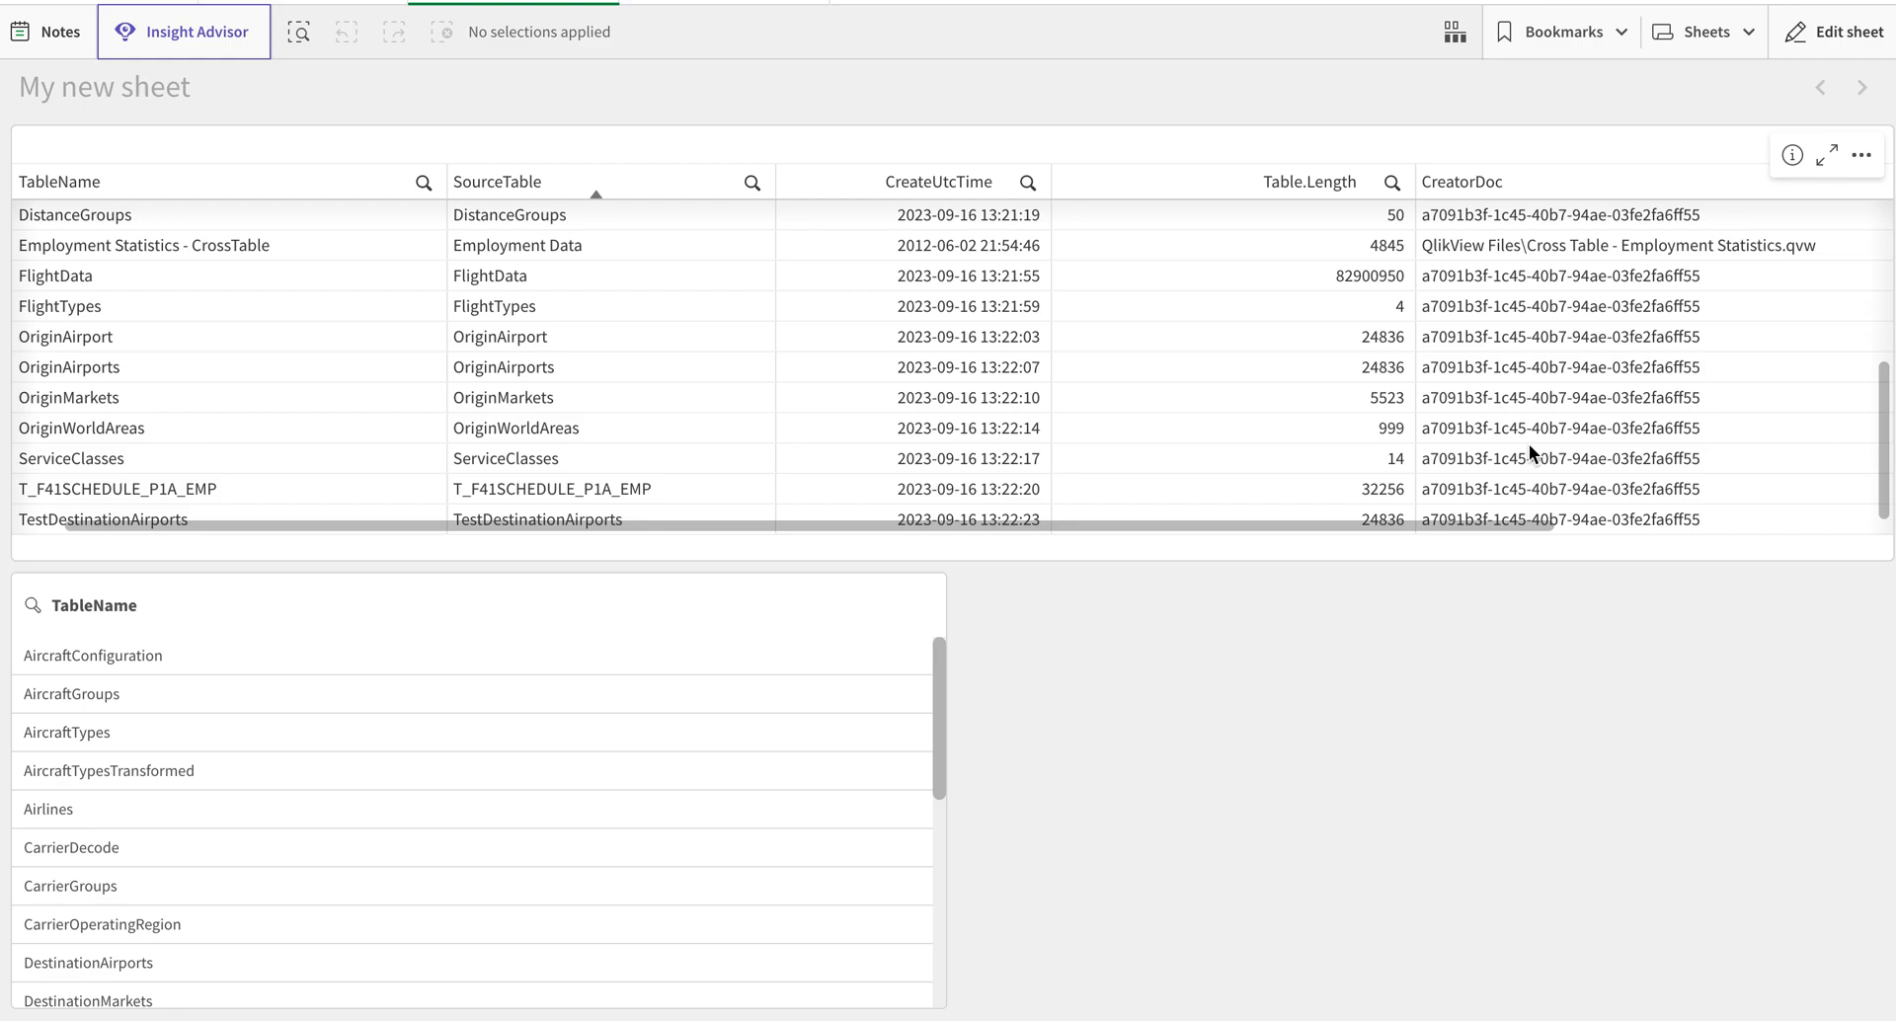
mouse_move(1462, 243)
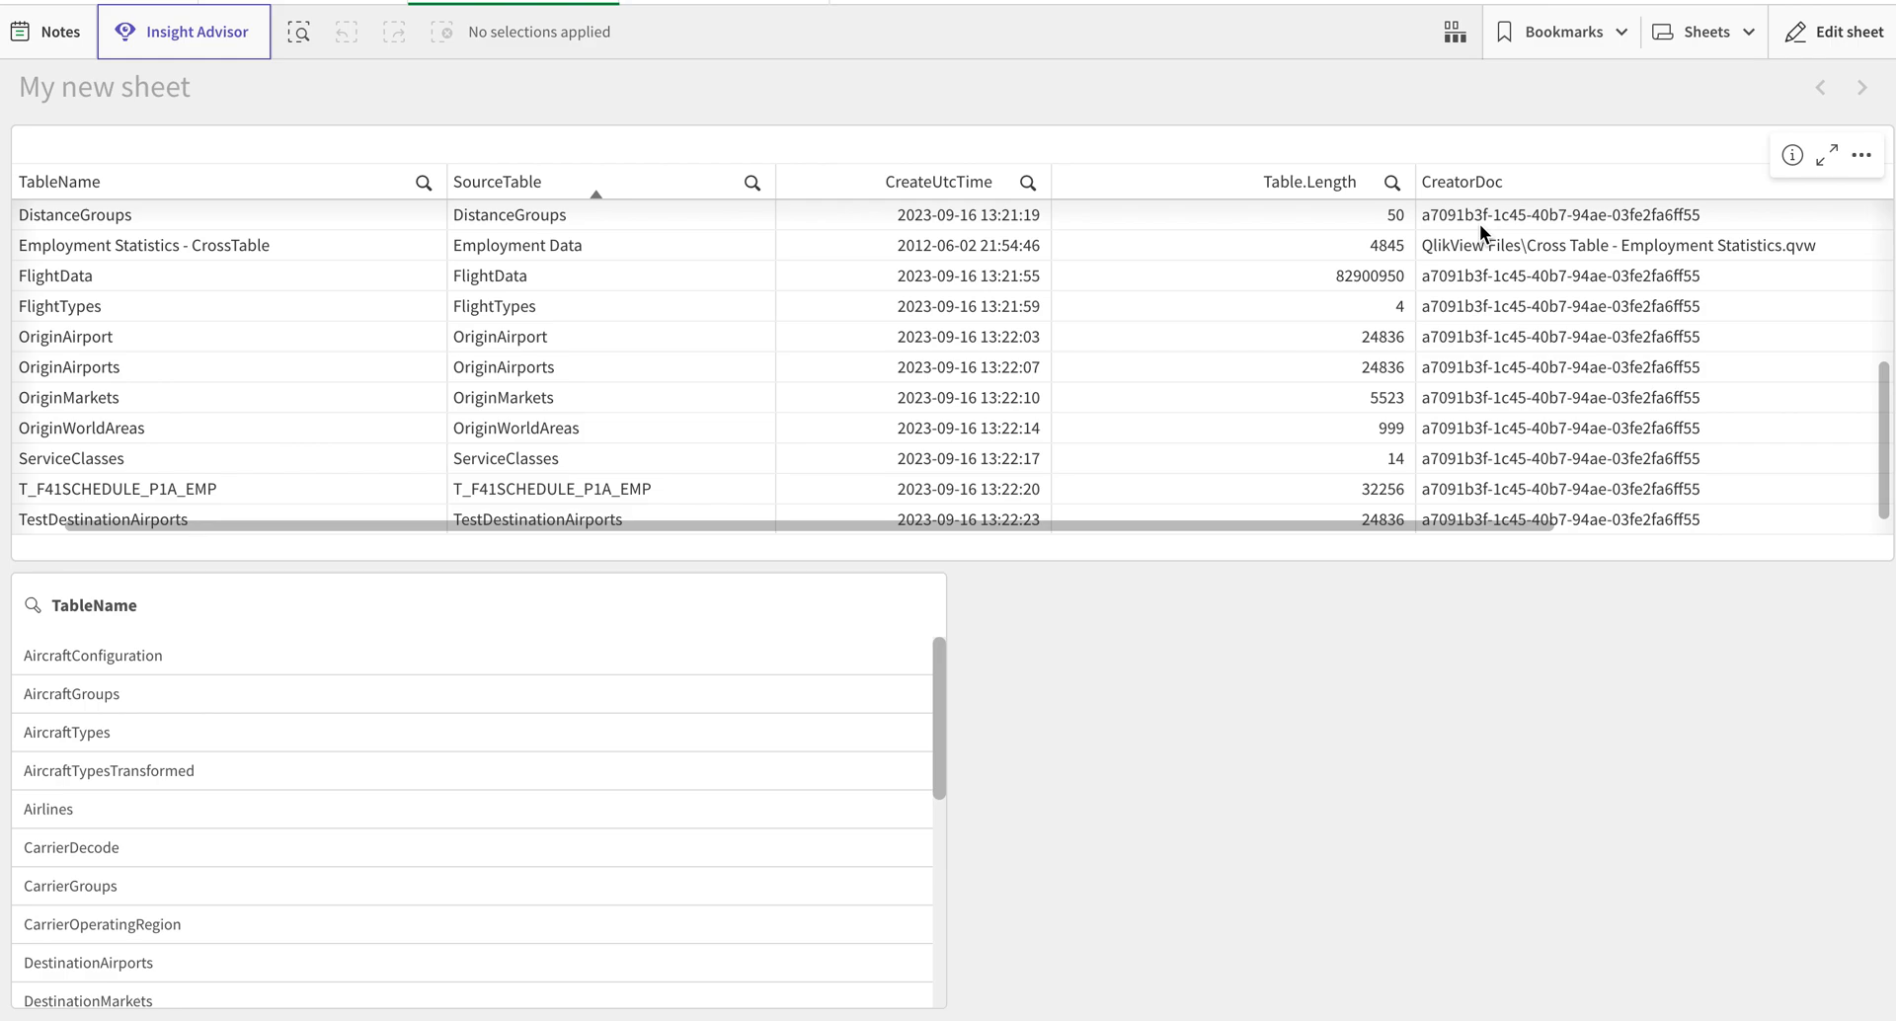
mouse_move(327, 405)
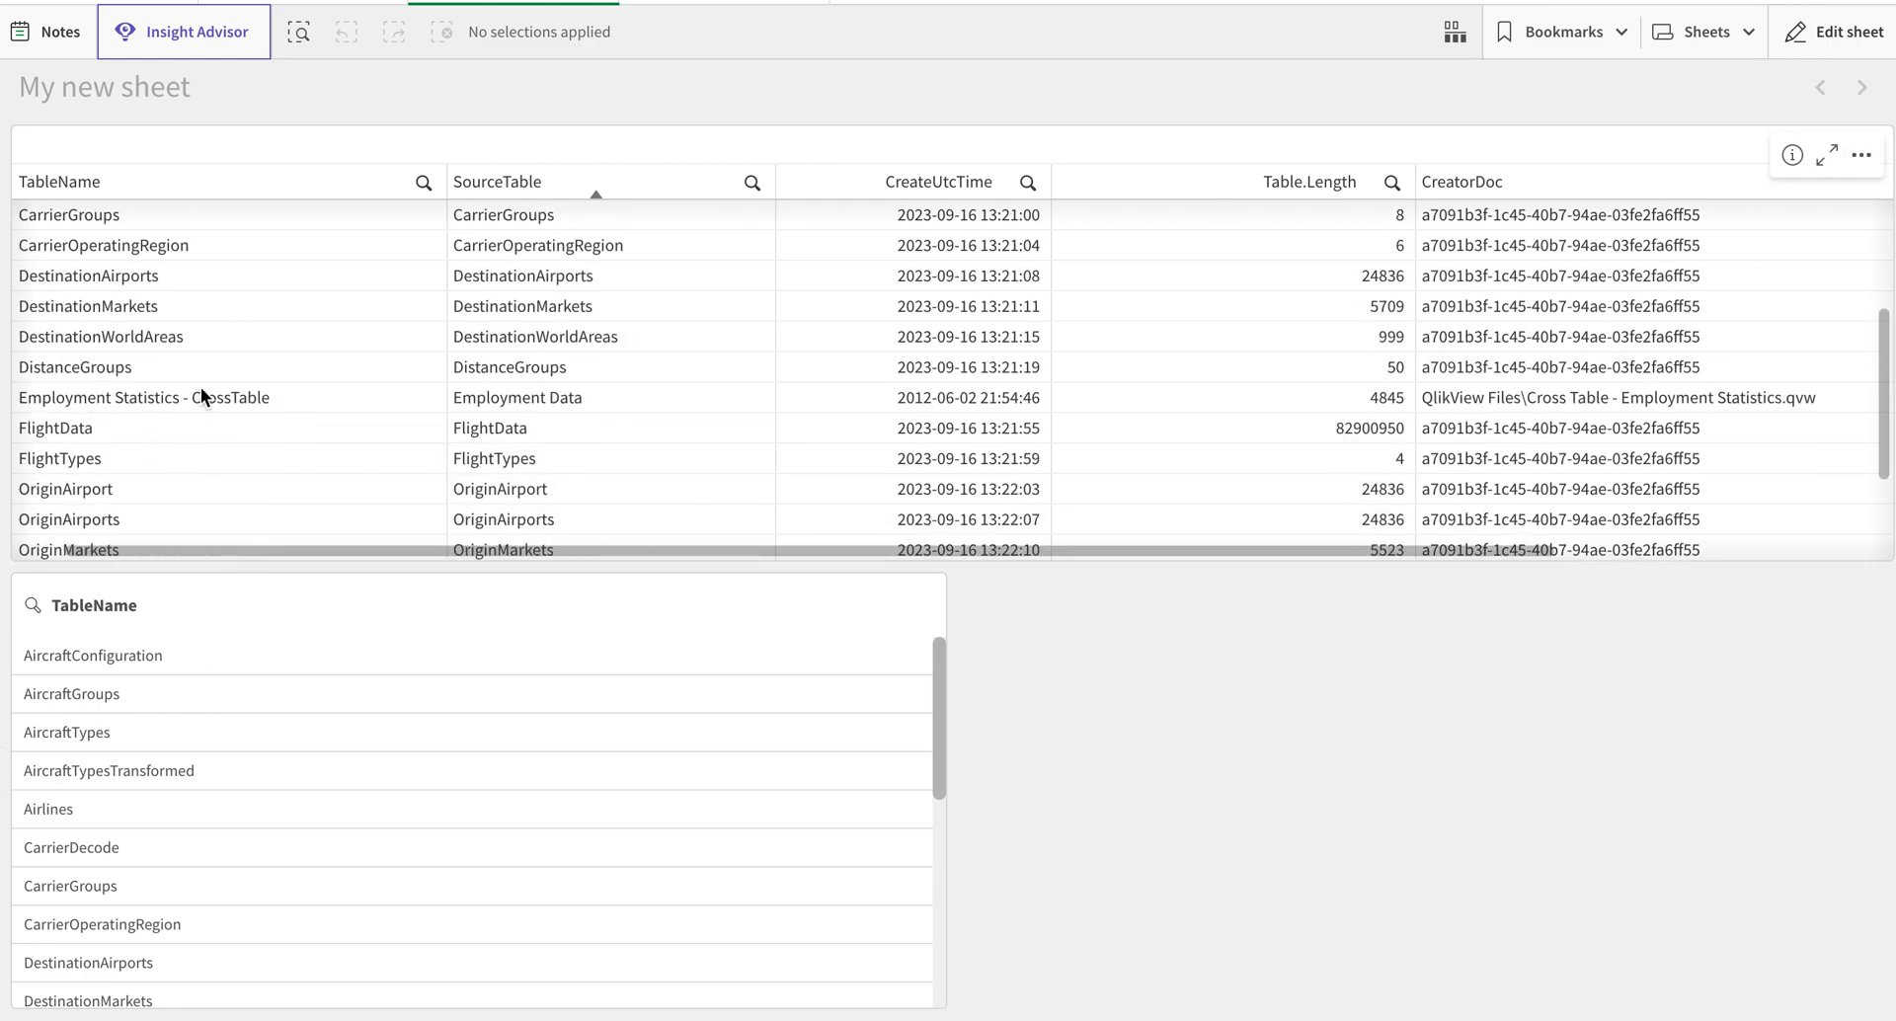
mouse_move(533, 409)
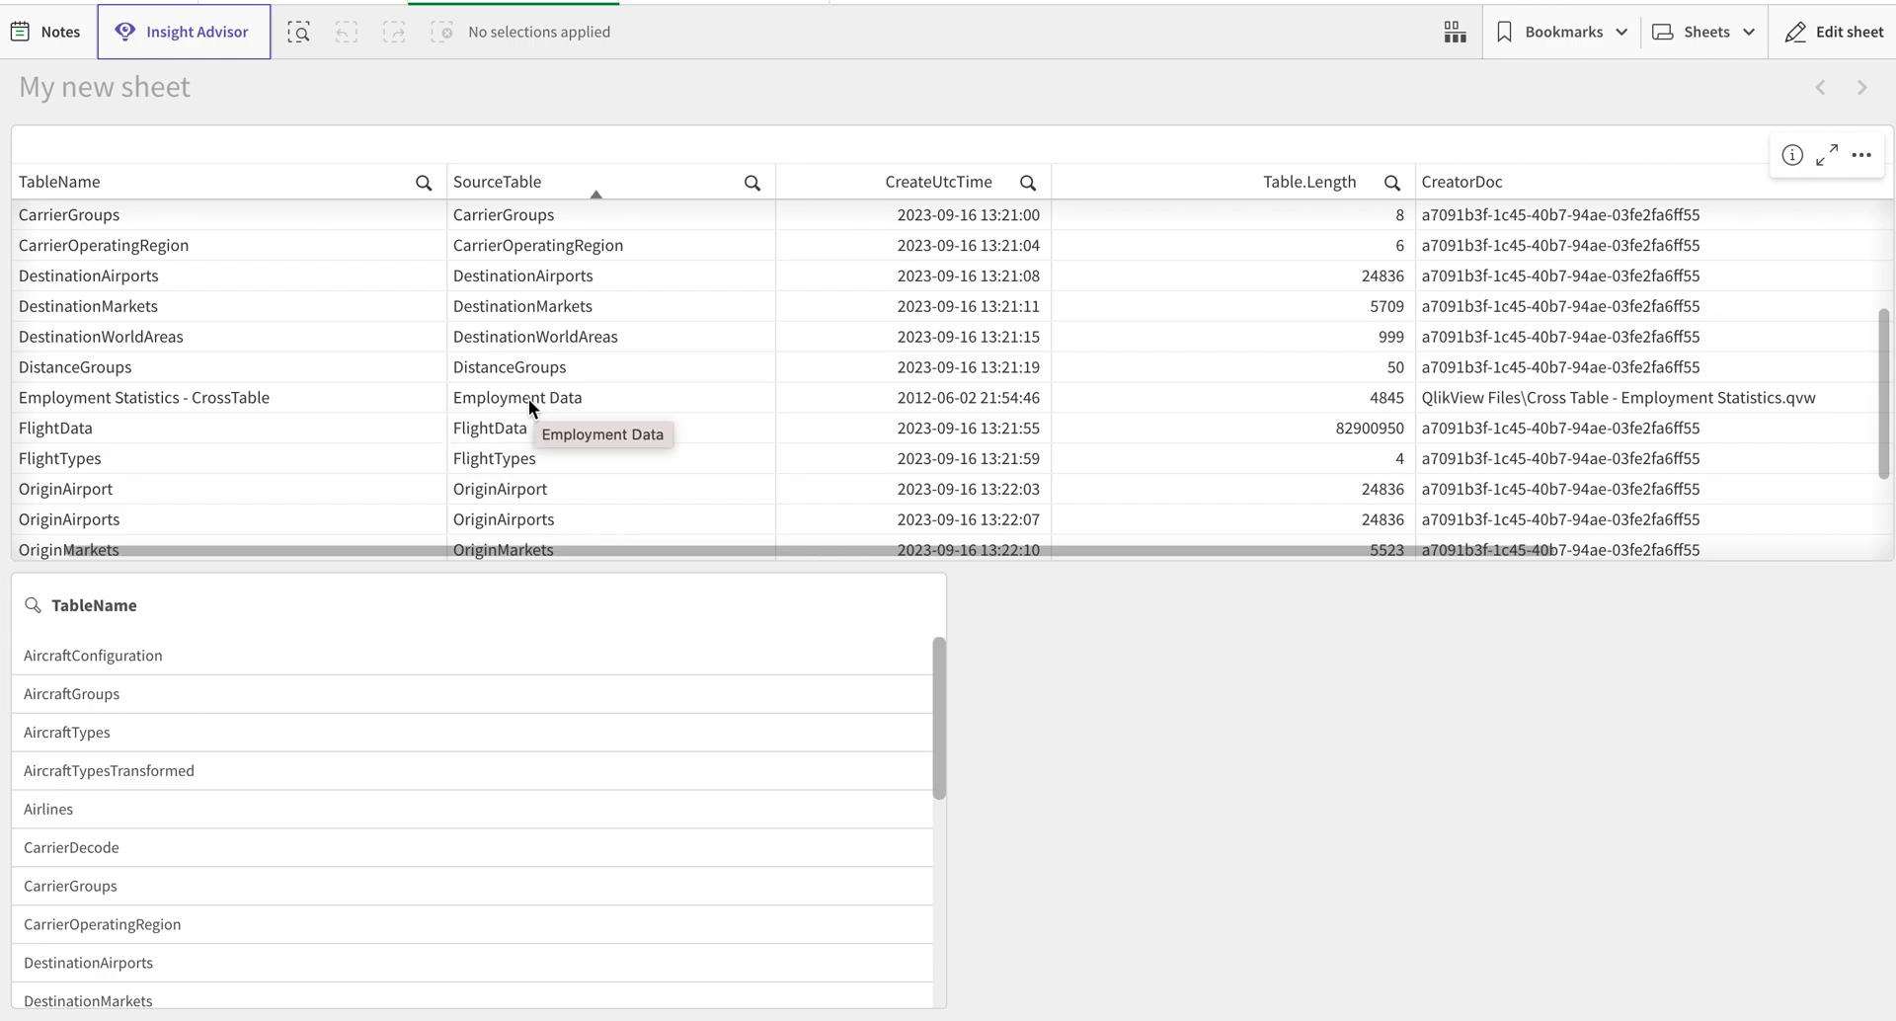
mouse_move(239, 399)
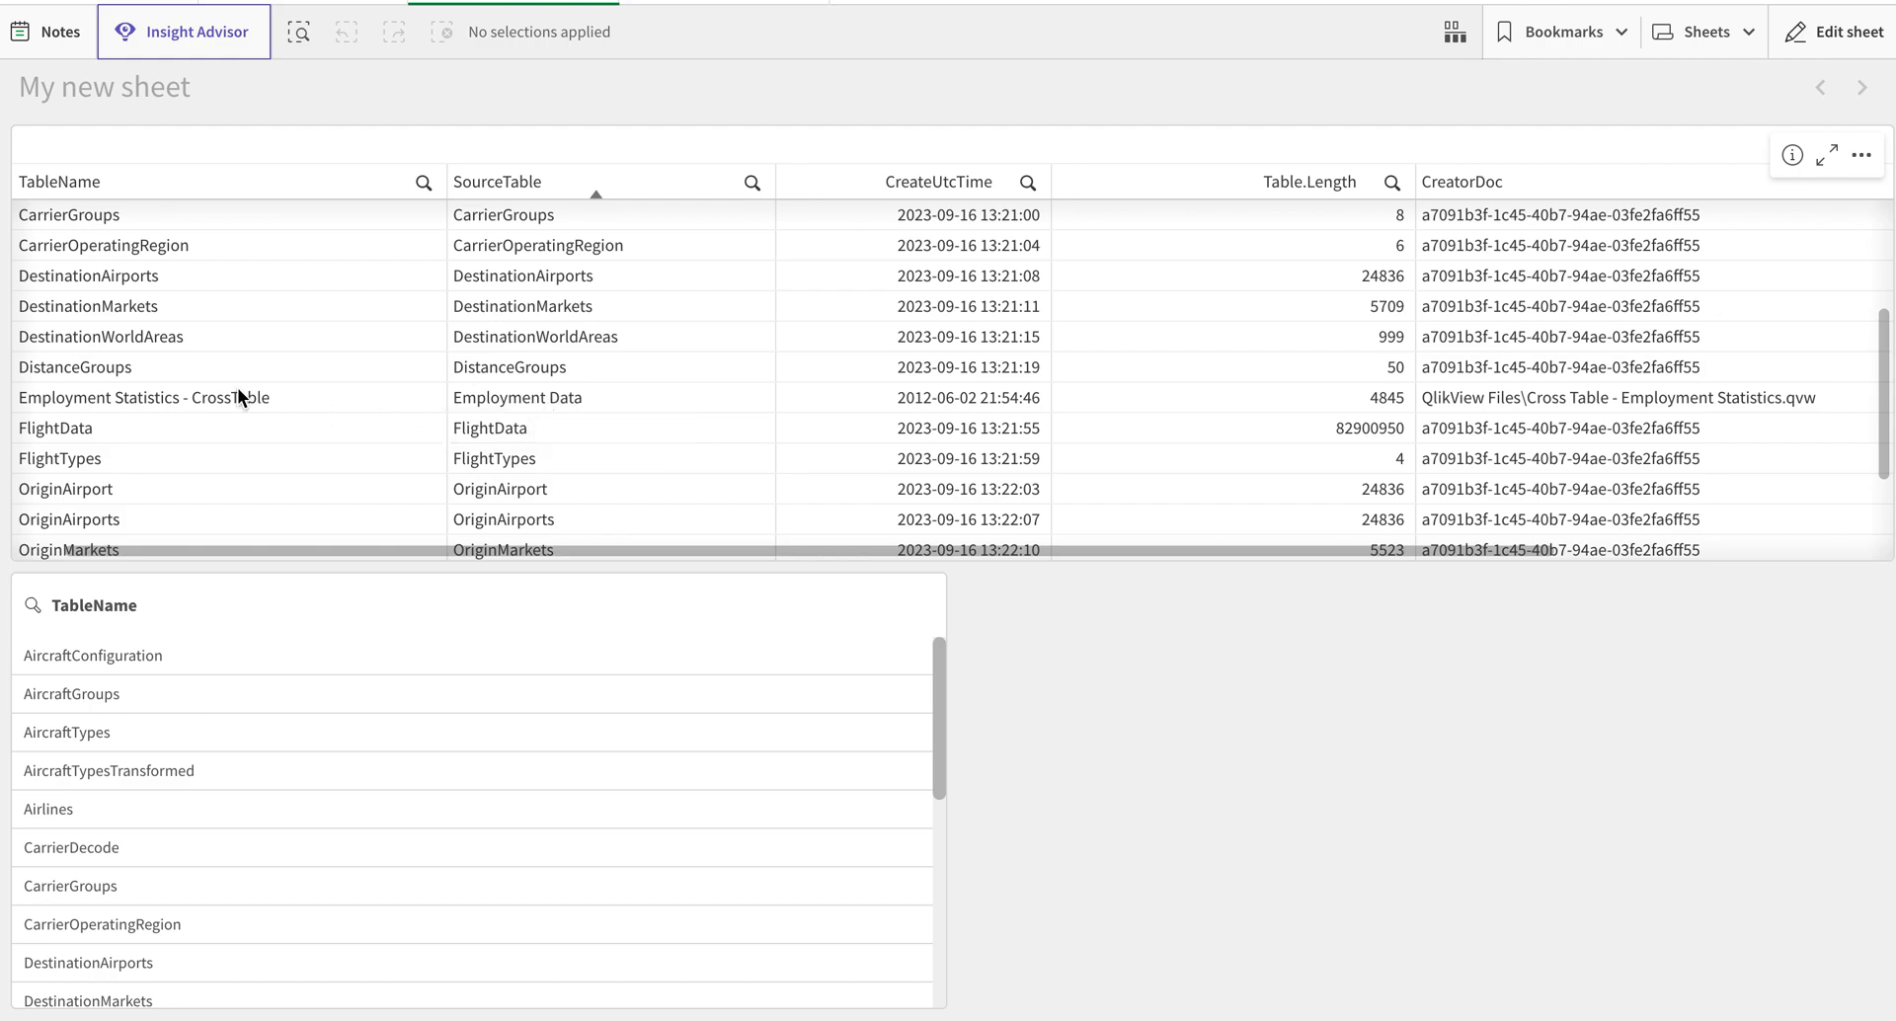
mouse_move(233, 415)
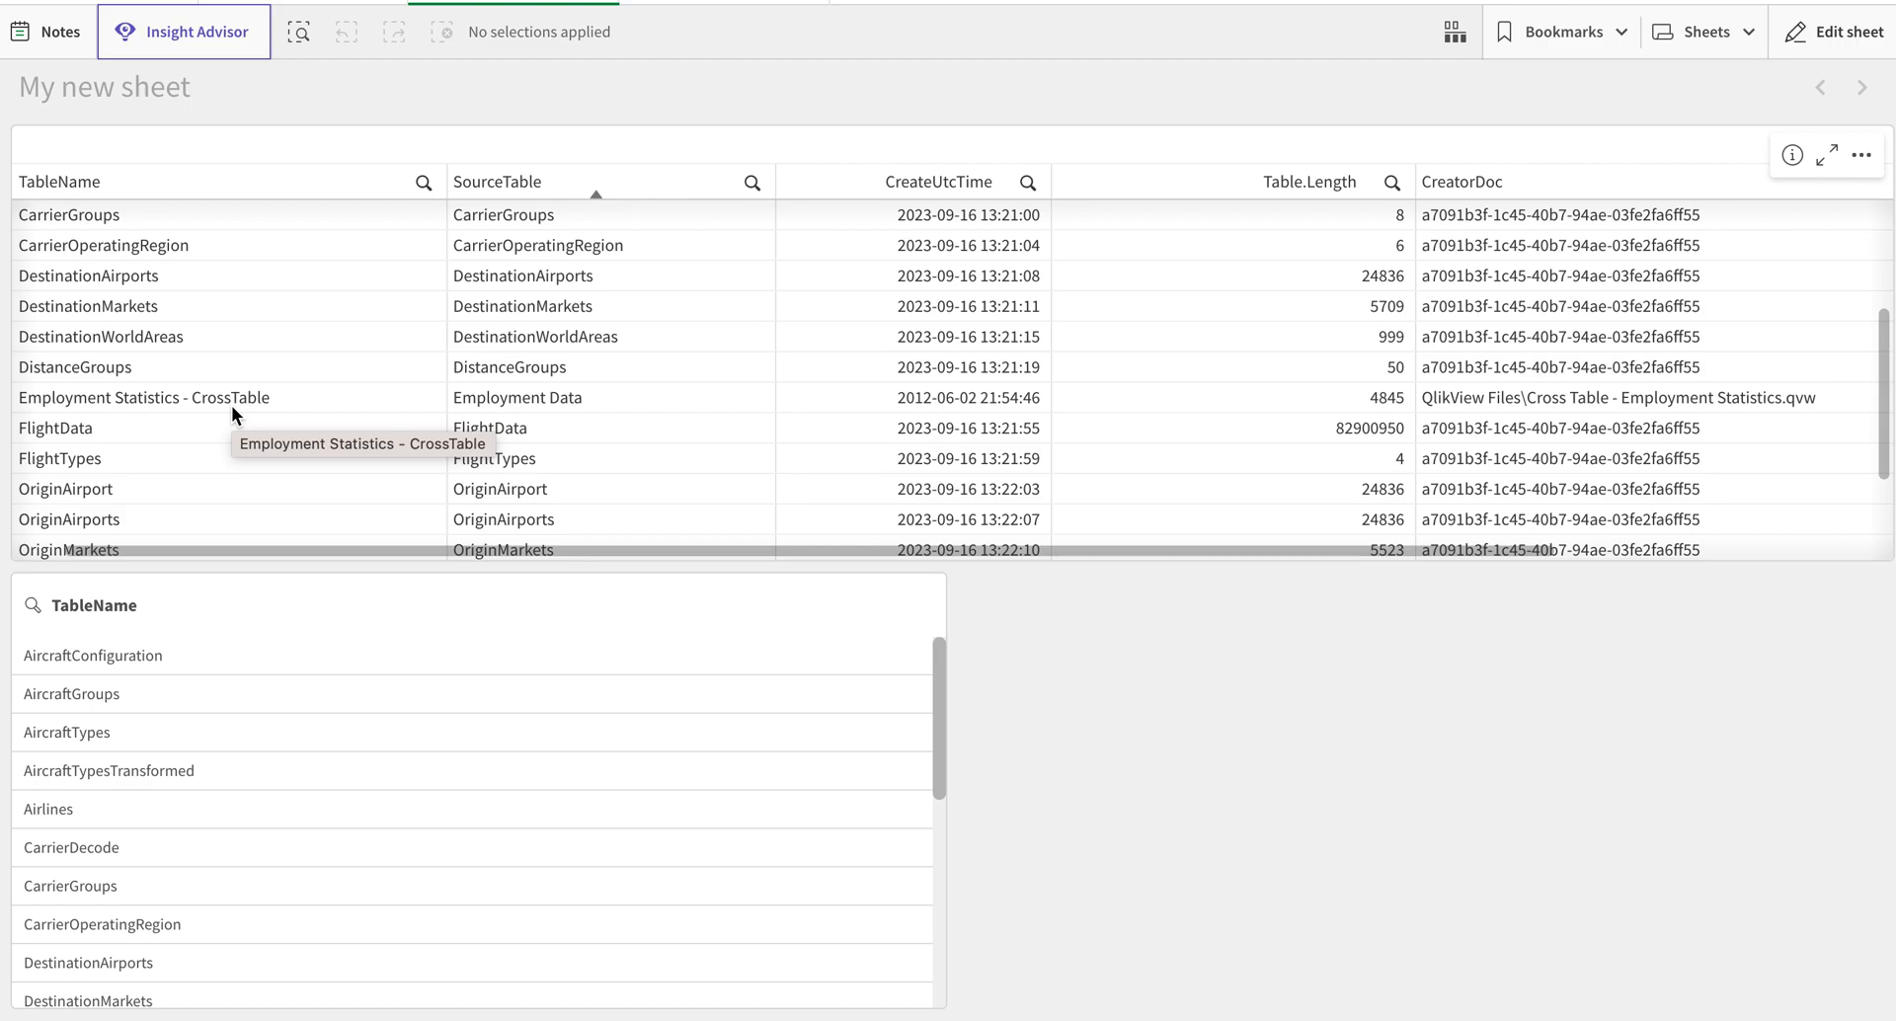
mouse_move(676, 377)
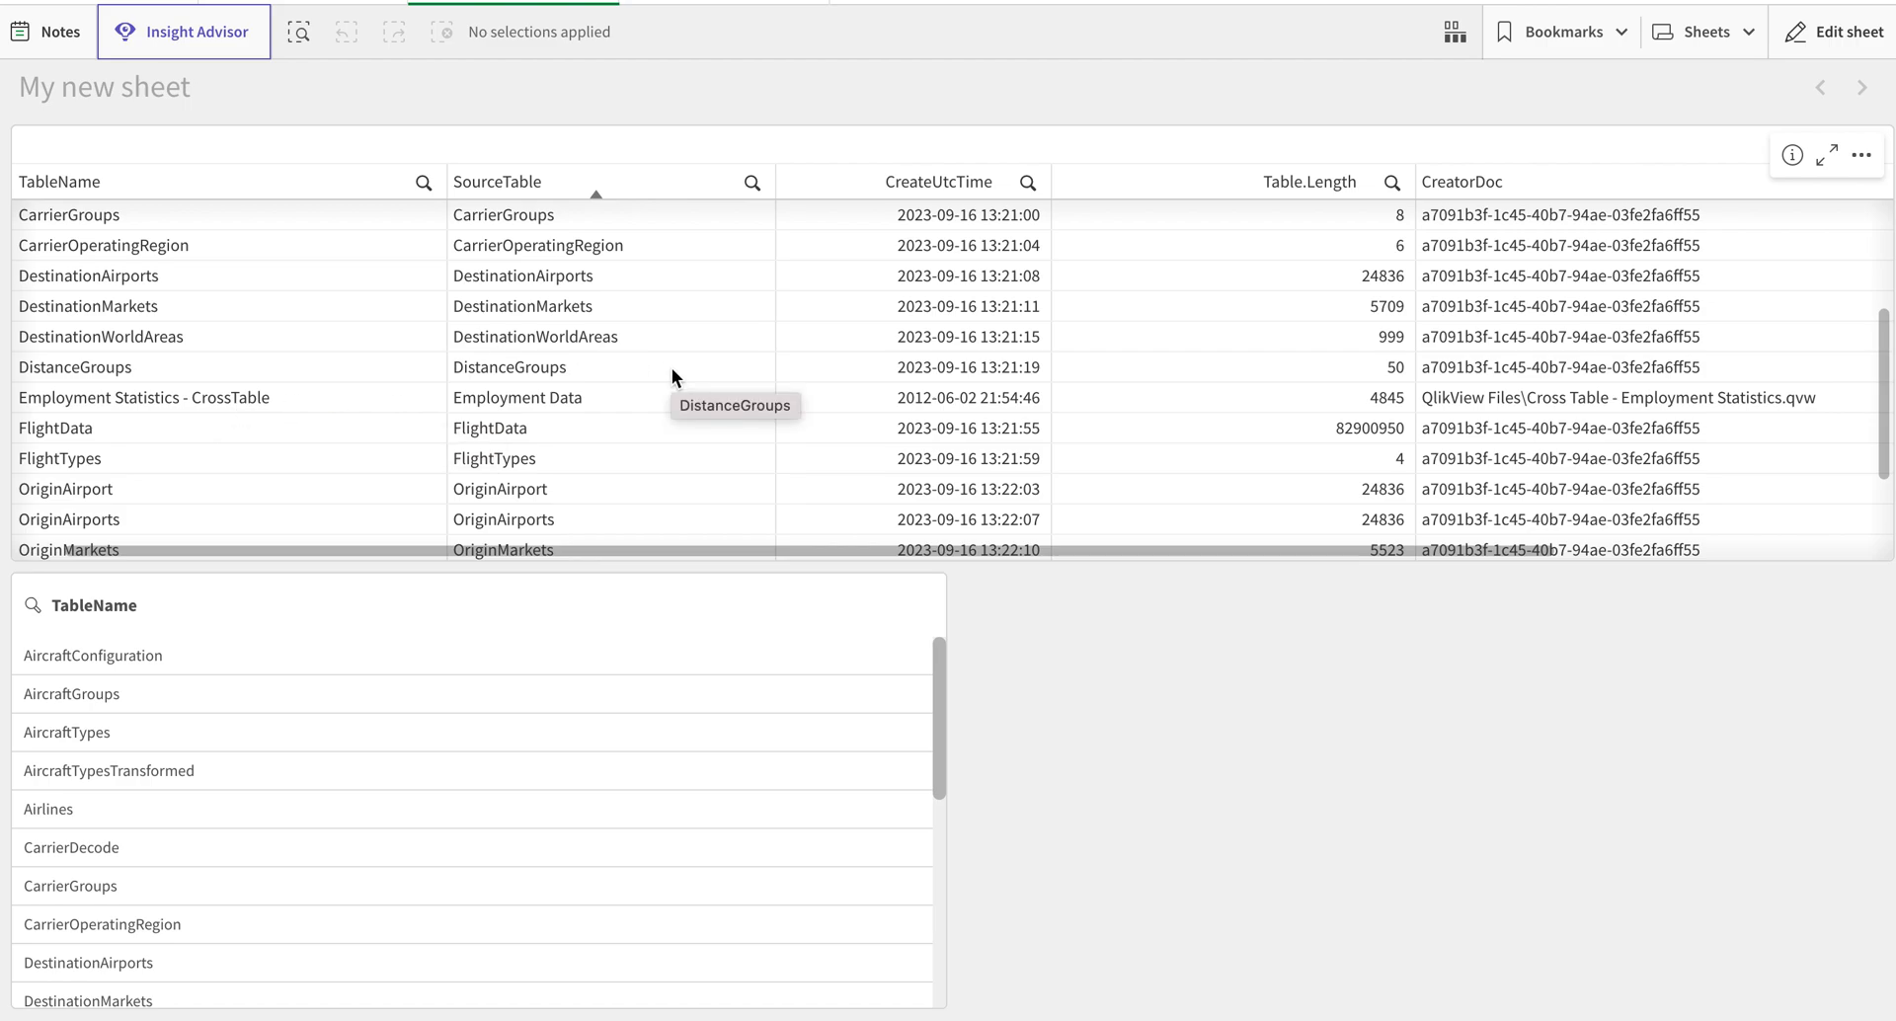